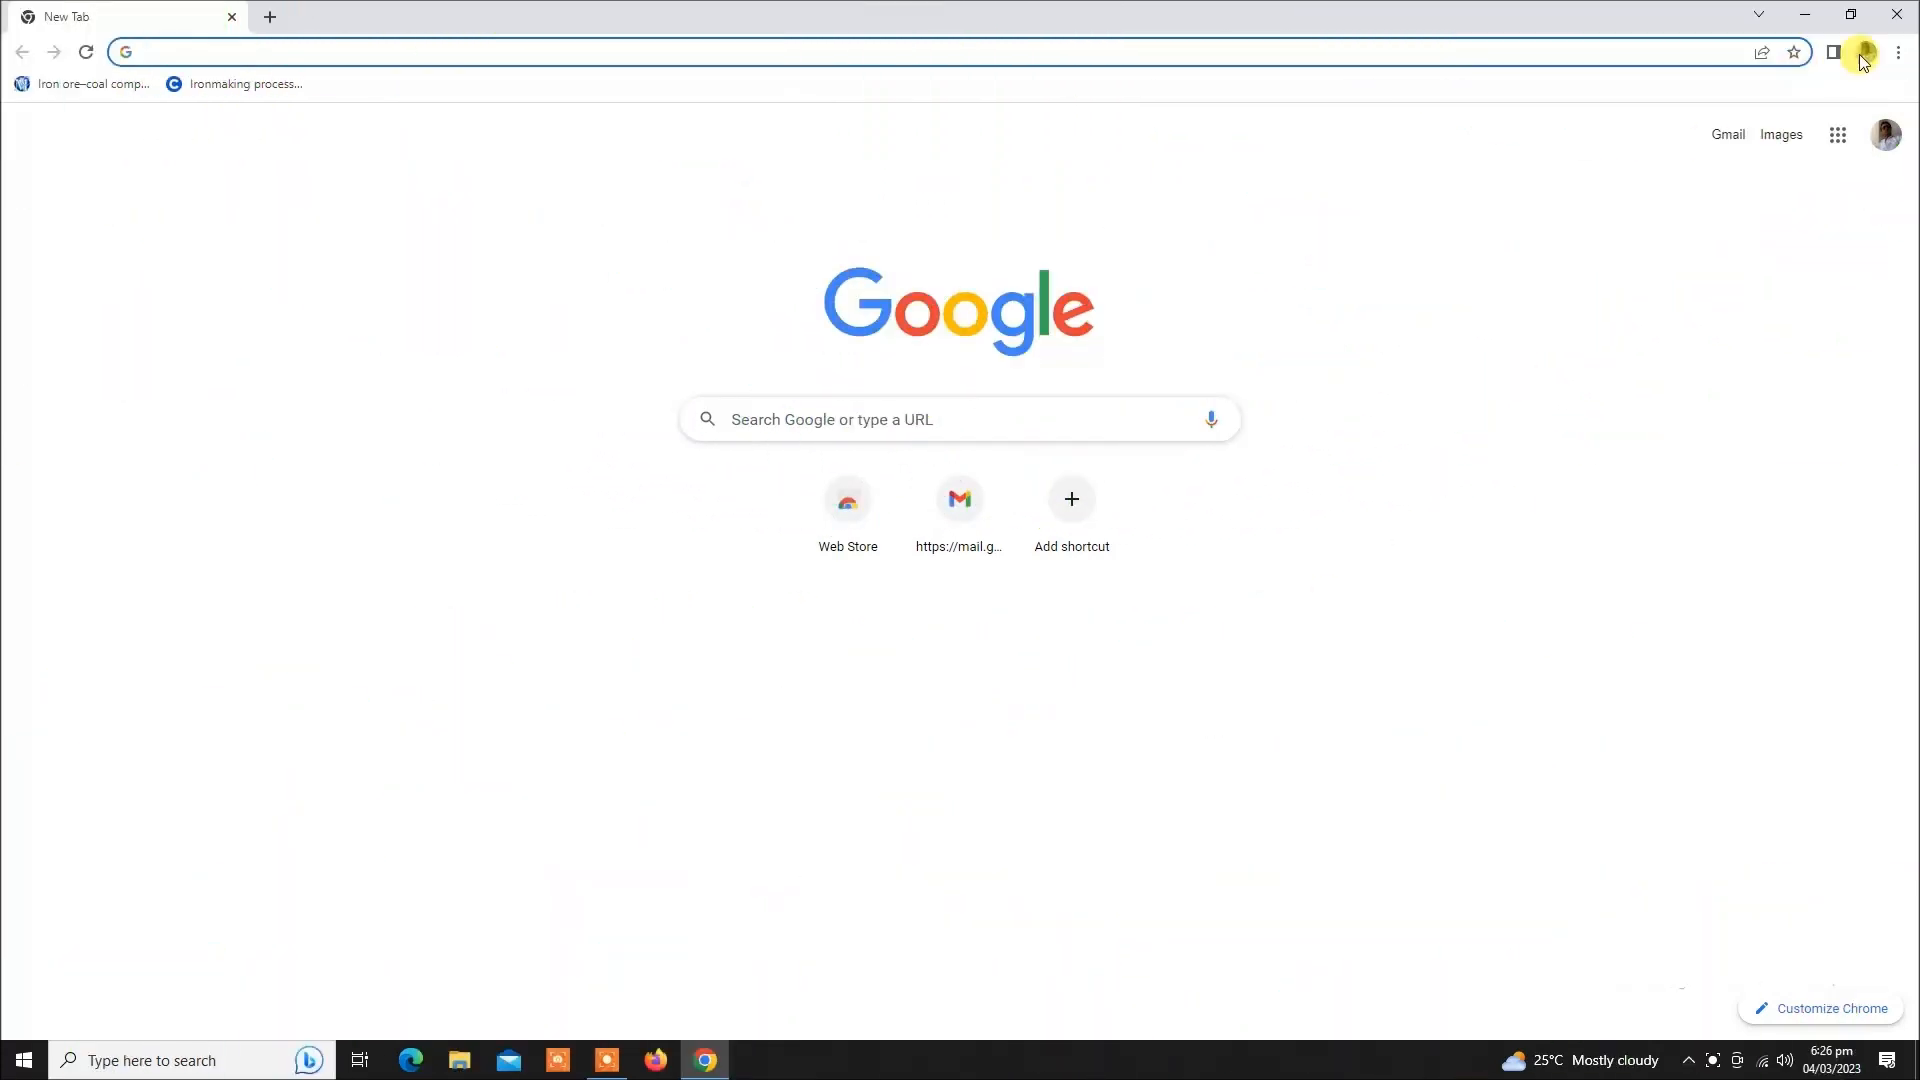
Step: Open Settings from Chrome's three-dot main menu
{"action": "left_click", "coordinate": [1895, 52]}
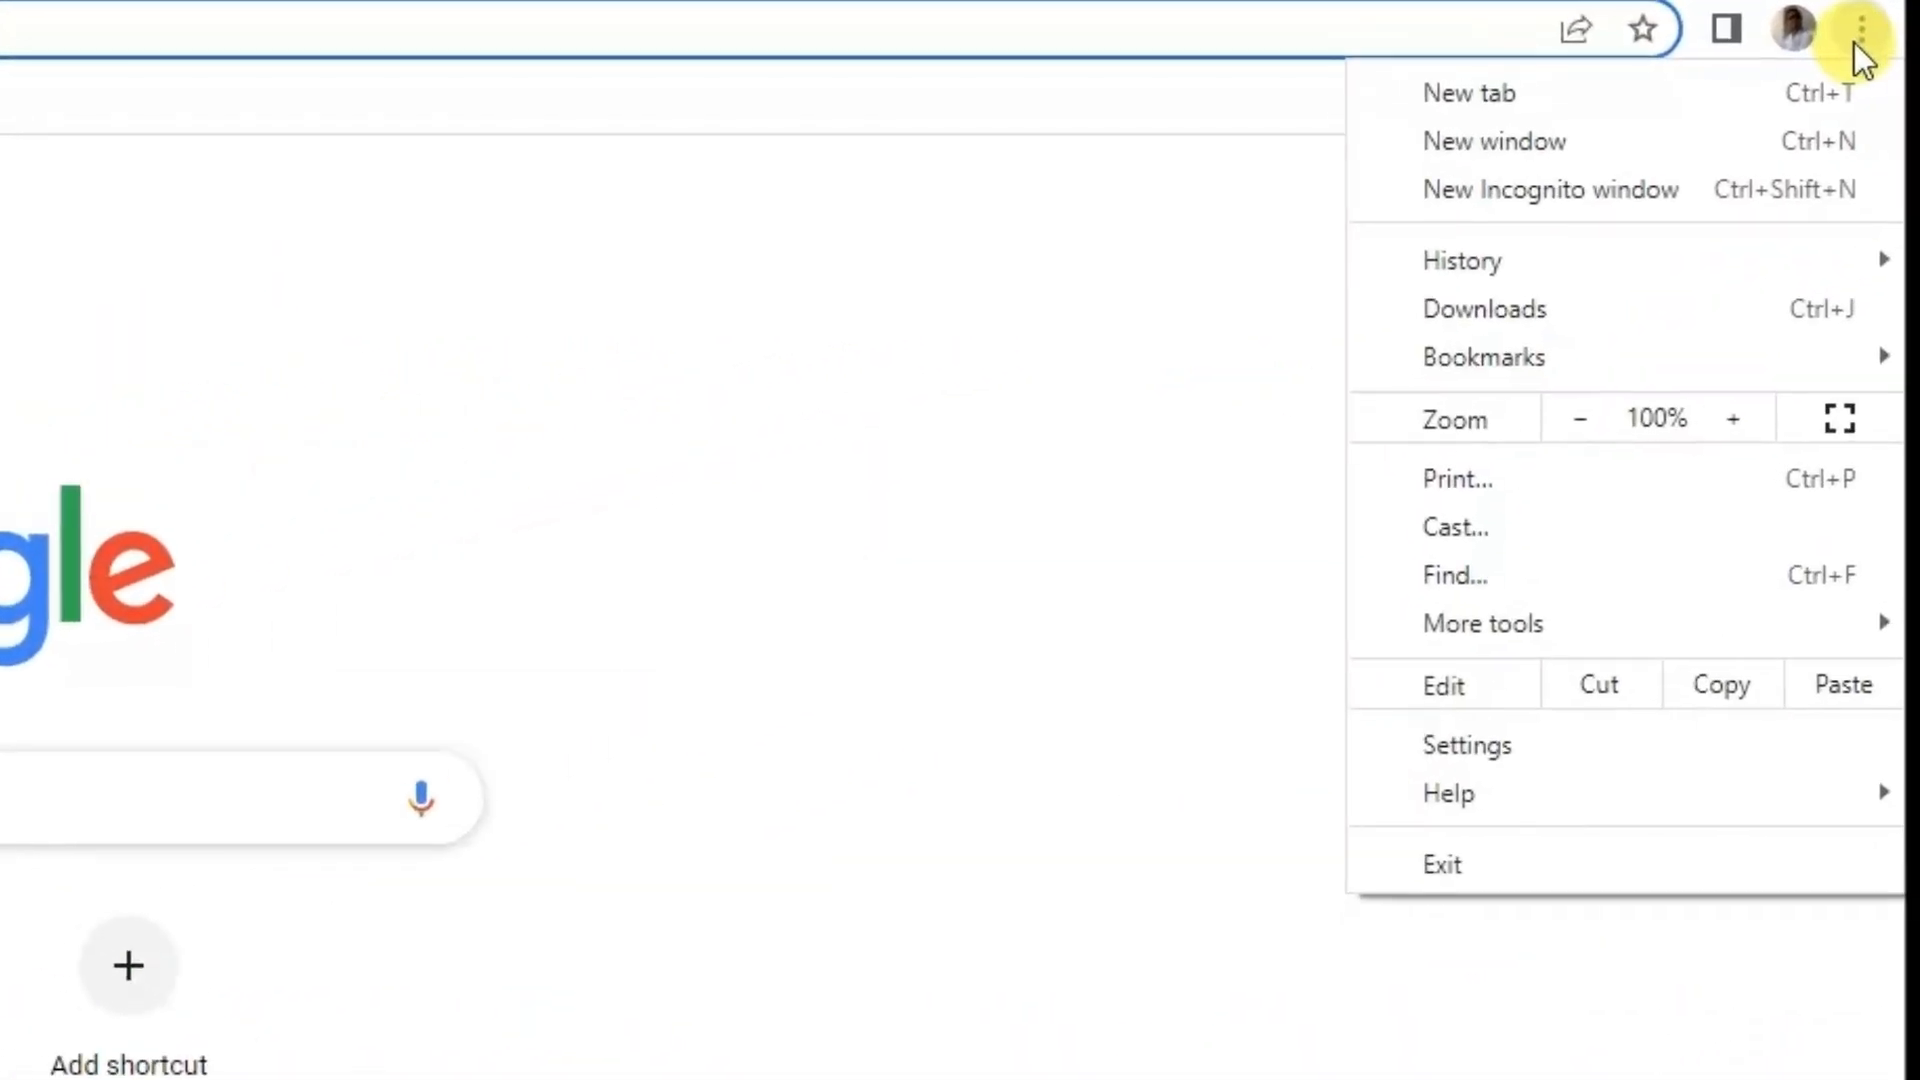
{"action": "mouse_move", "coordinate": [1458, 752]}
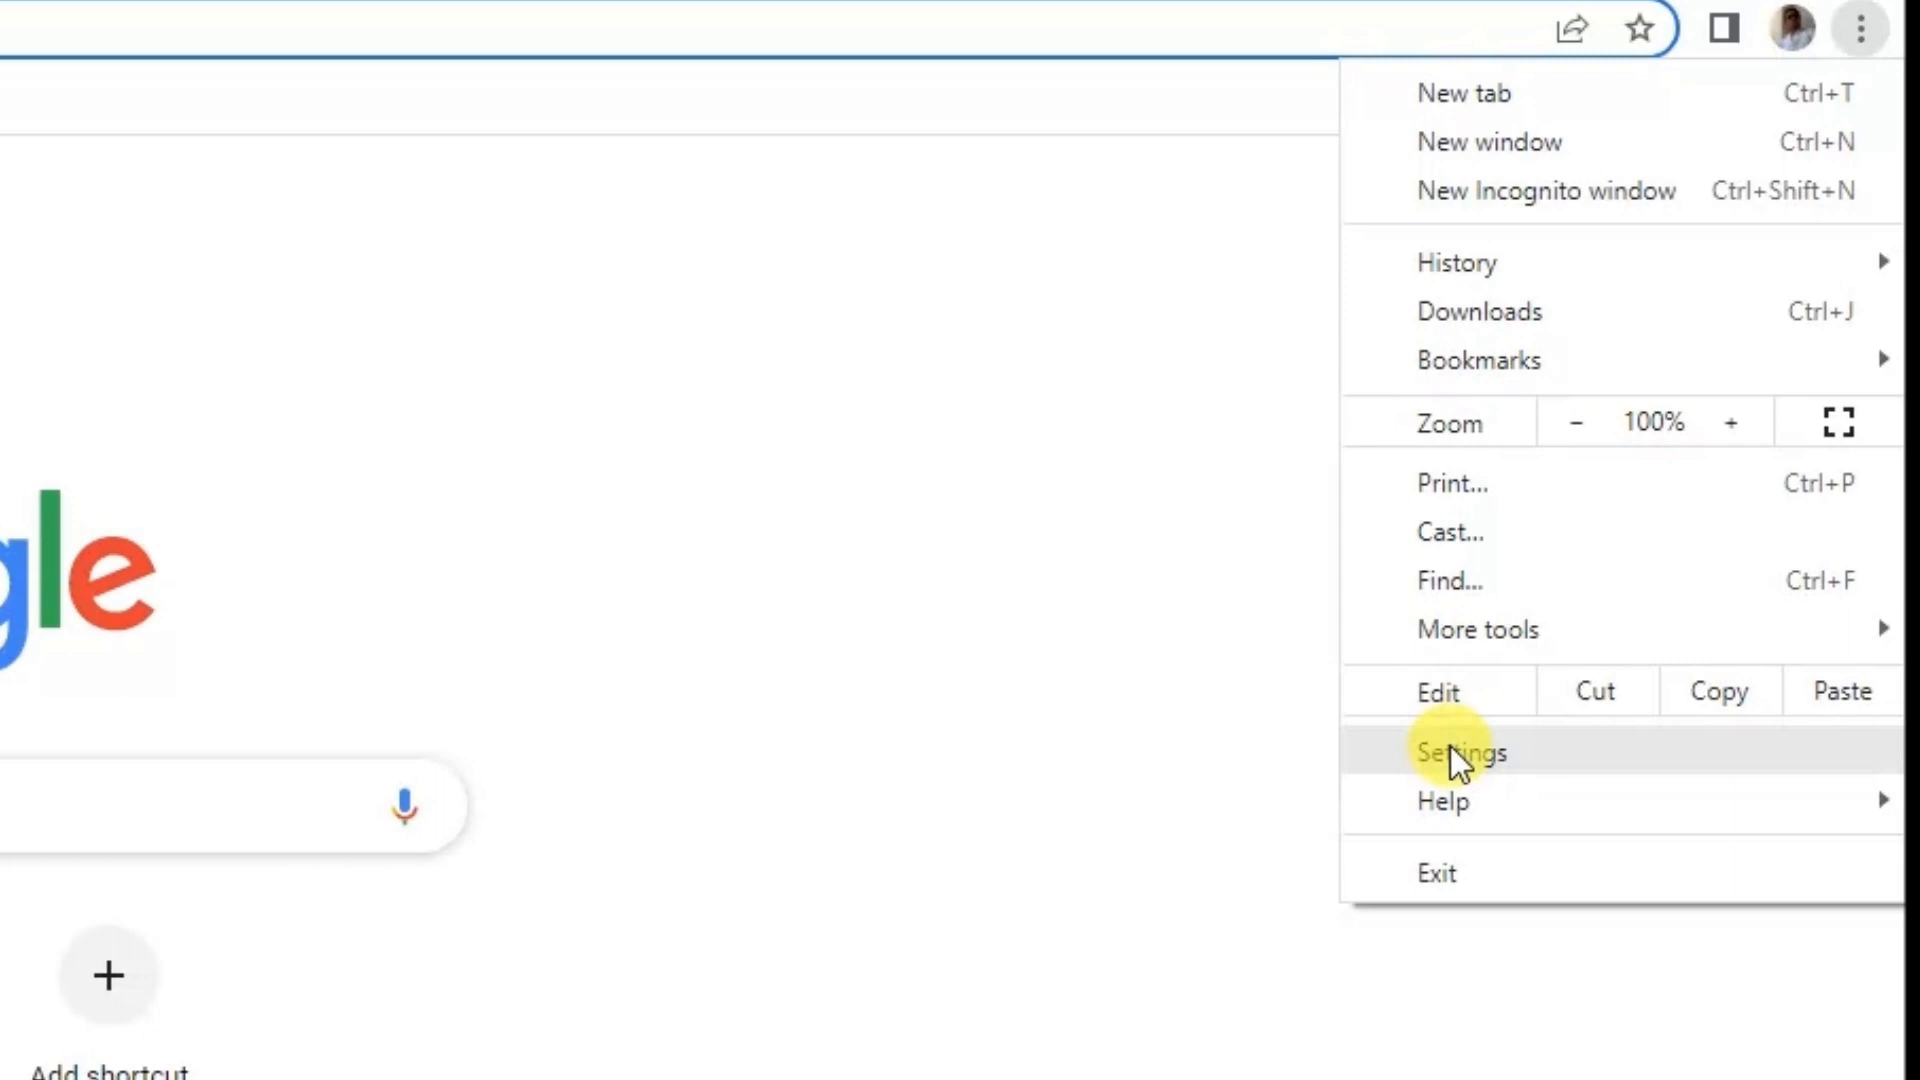
{"action": "left_click", "coordinate": [1459, 749]}
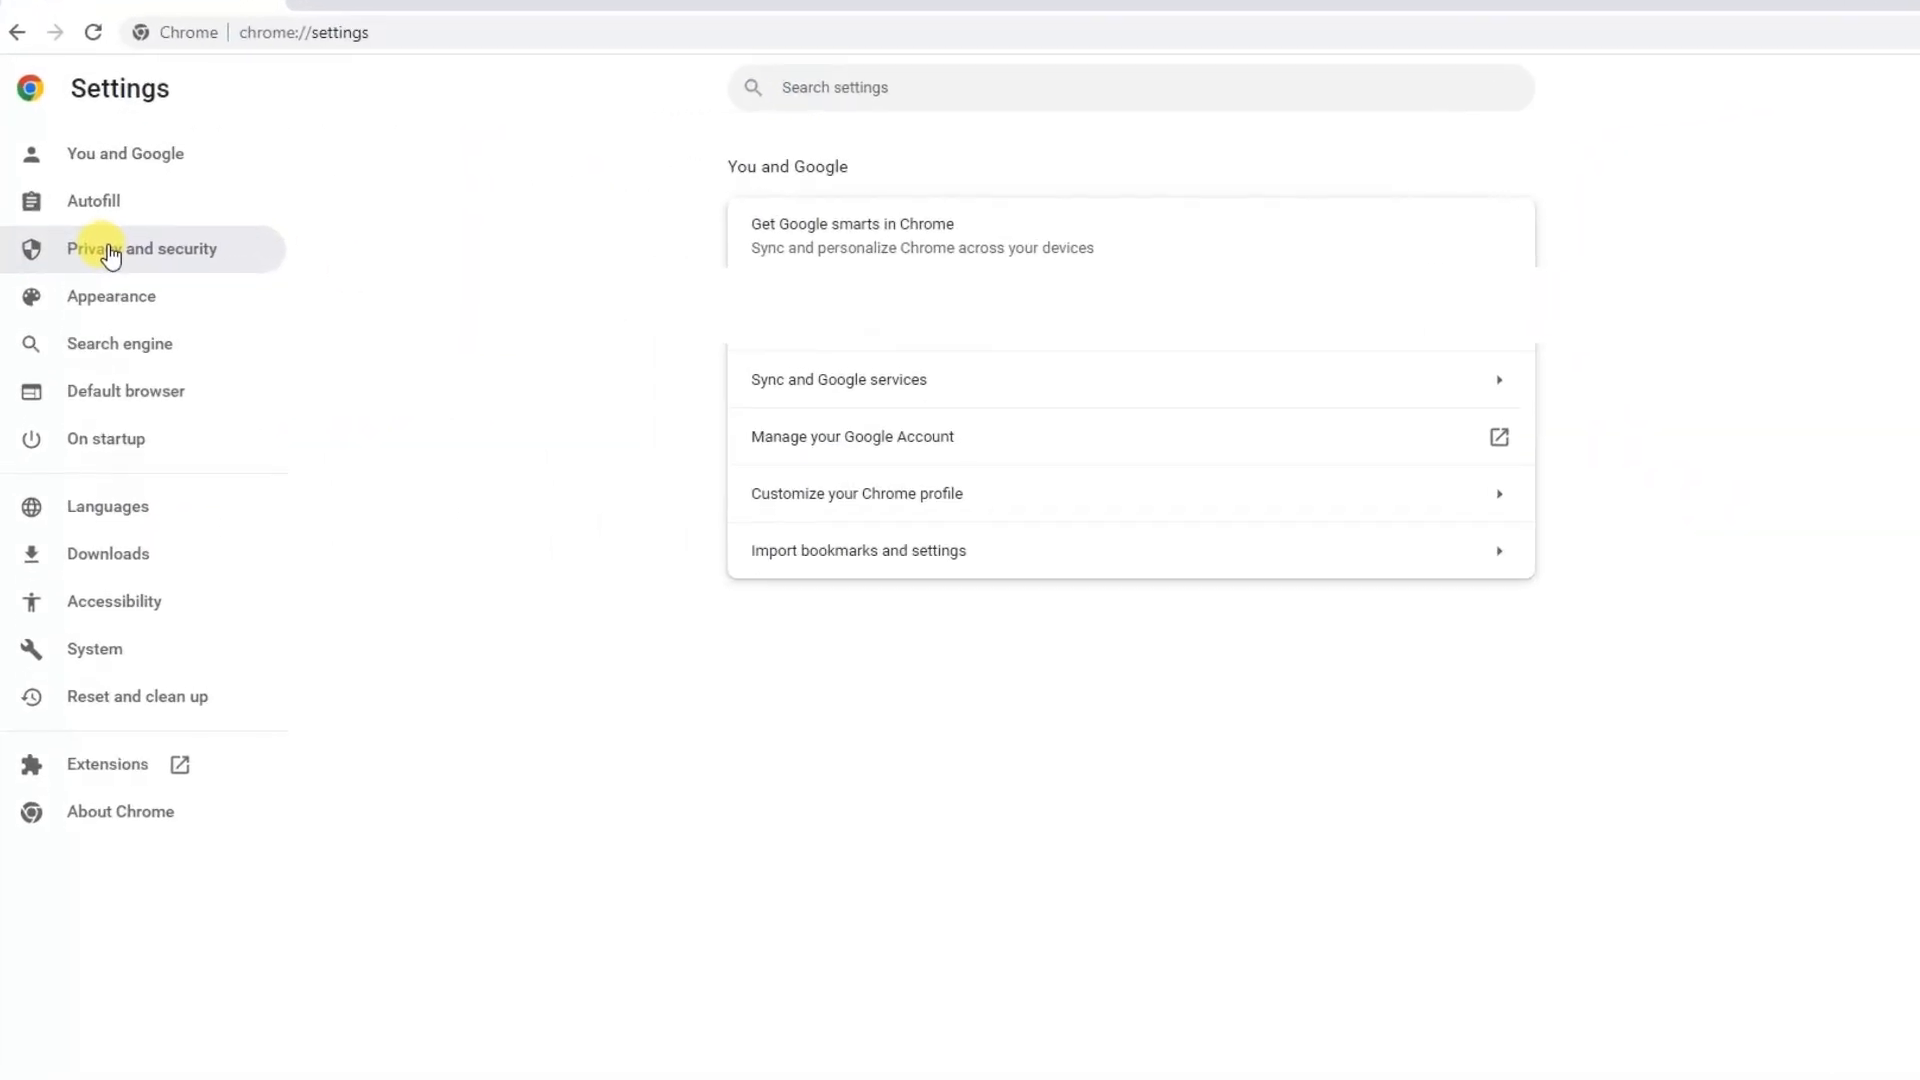
Step: Show the Privacy and security section from the Settings sidebar
{"action": "left_click", "coordinate": [144, 248]}
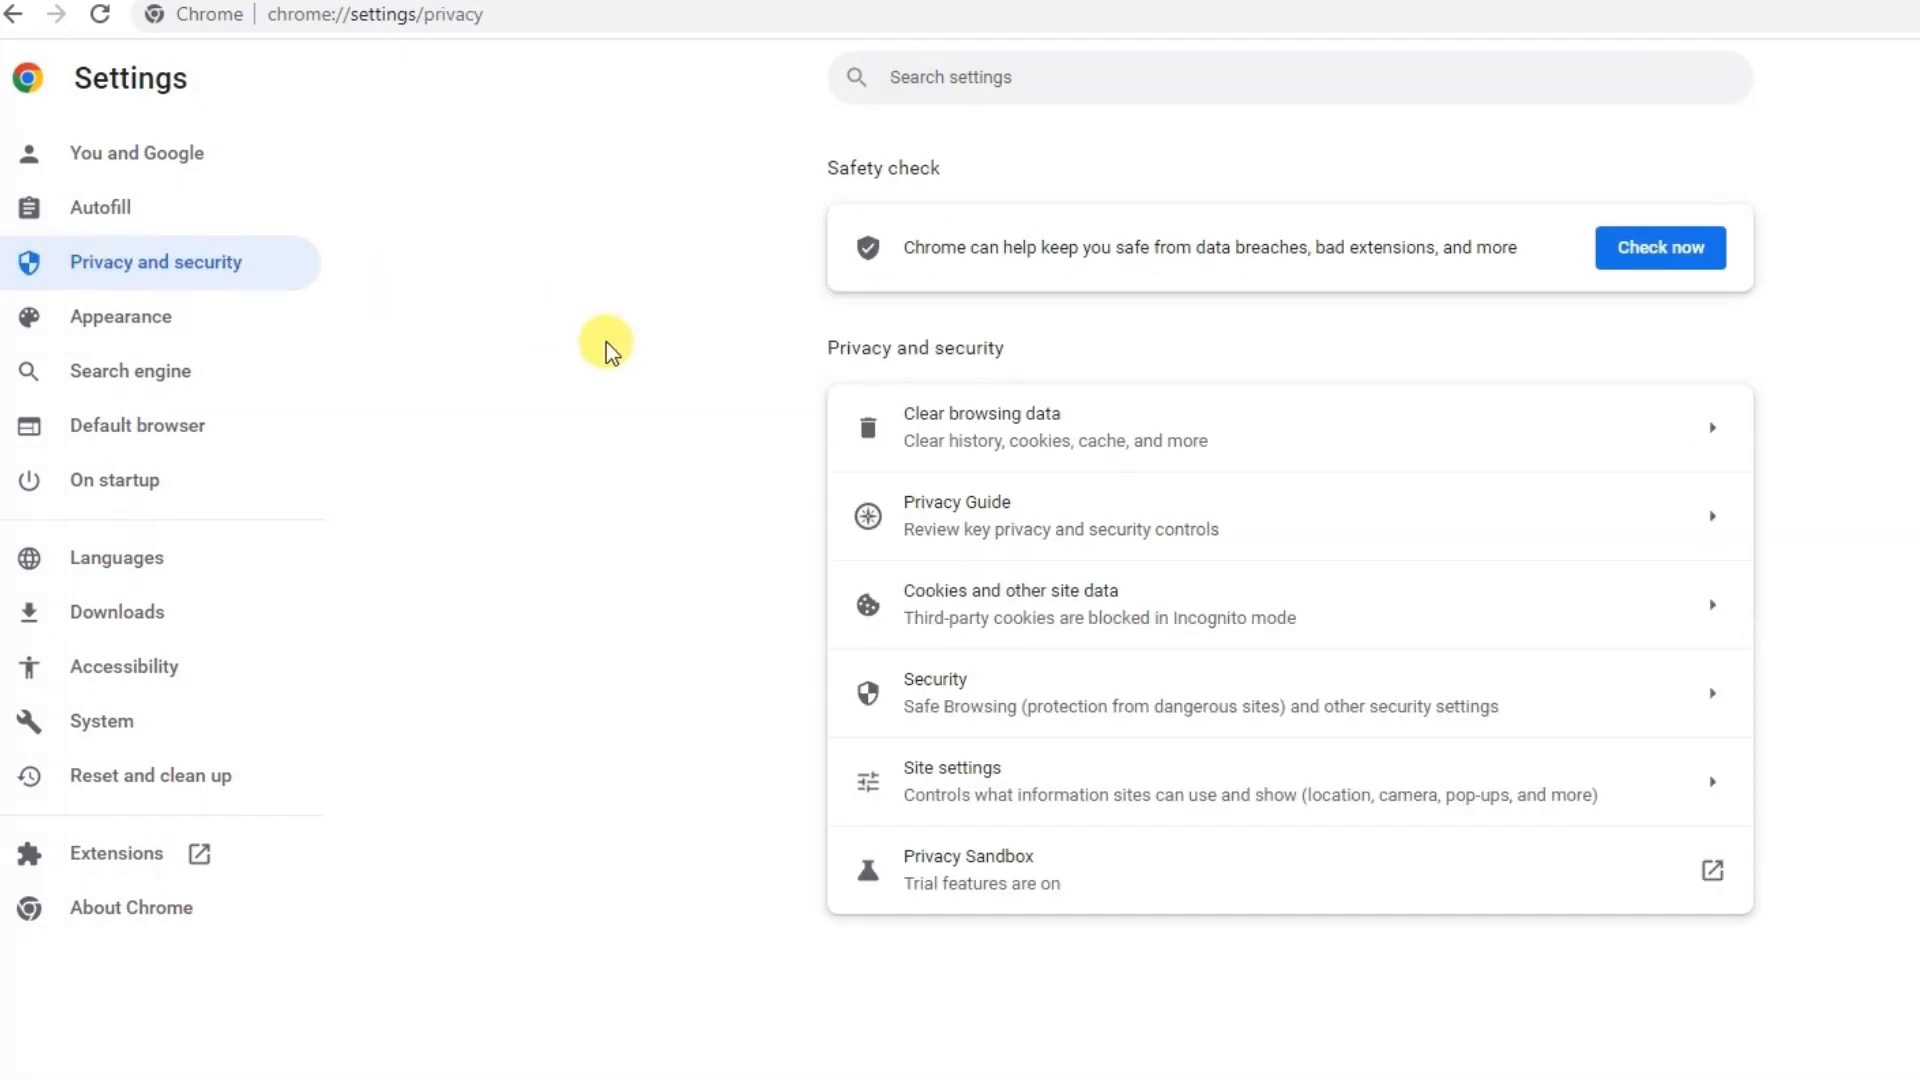
{"action": "mouse_move", "coordinate": [1114, 720]}
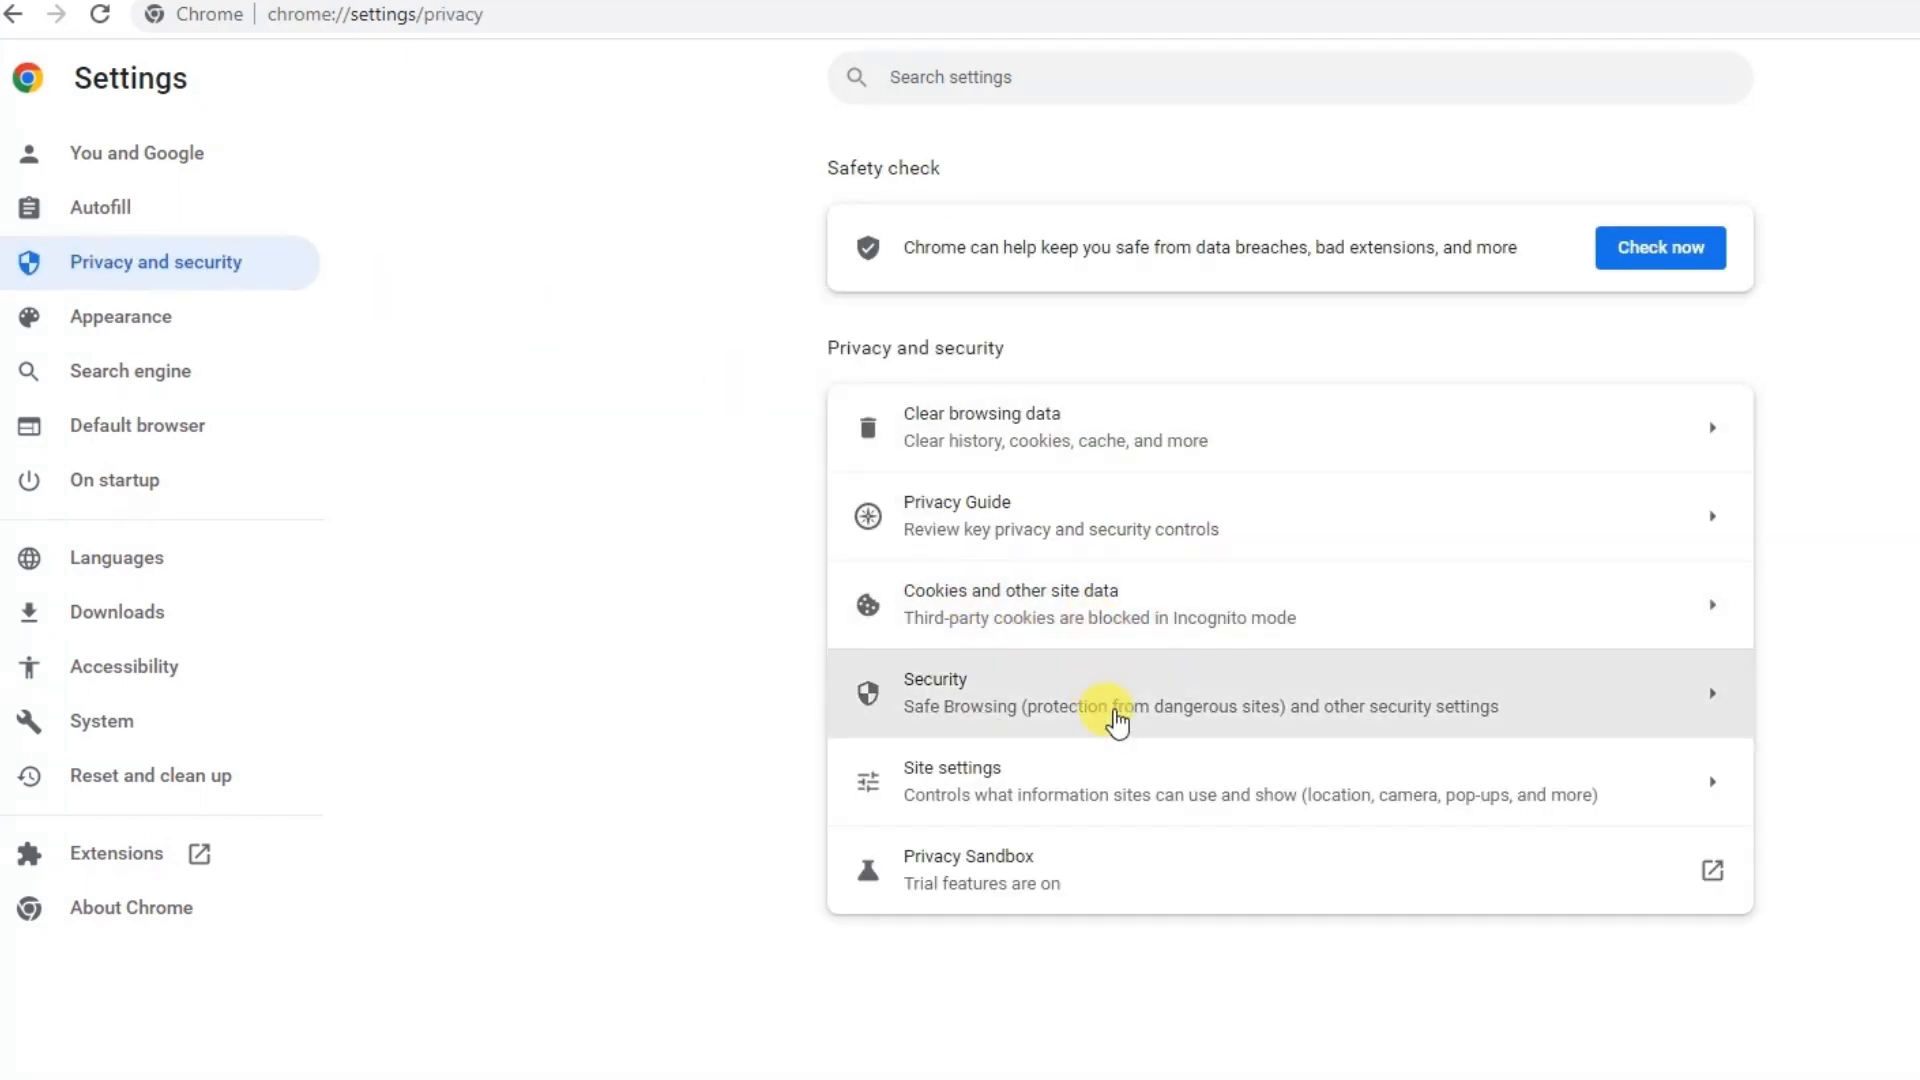
{"action": "mouse_move", "coordinate": [1390, 716]}
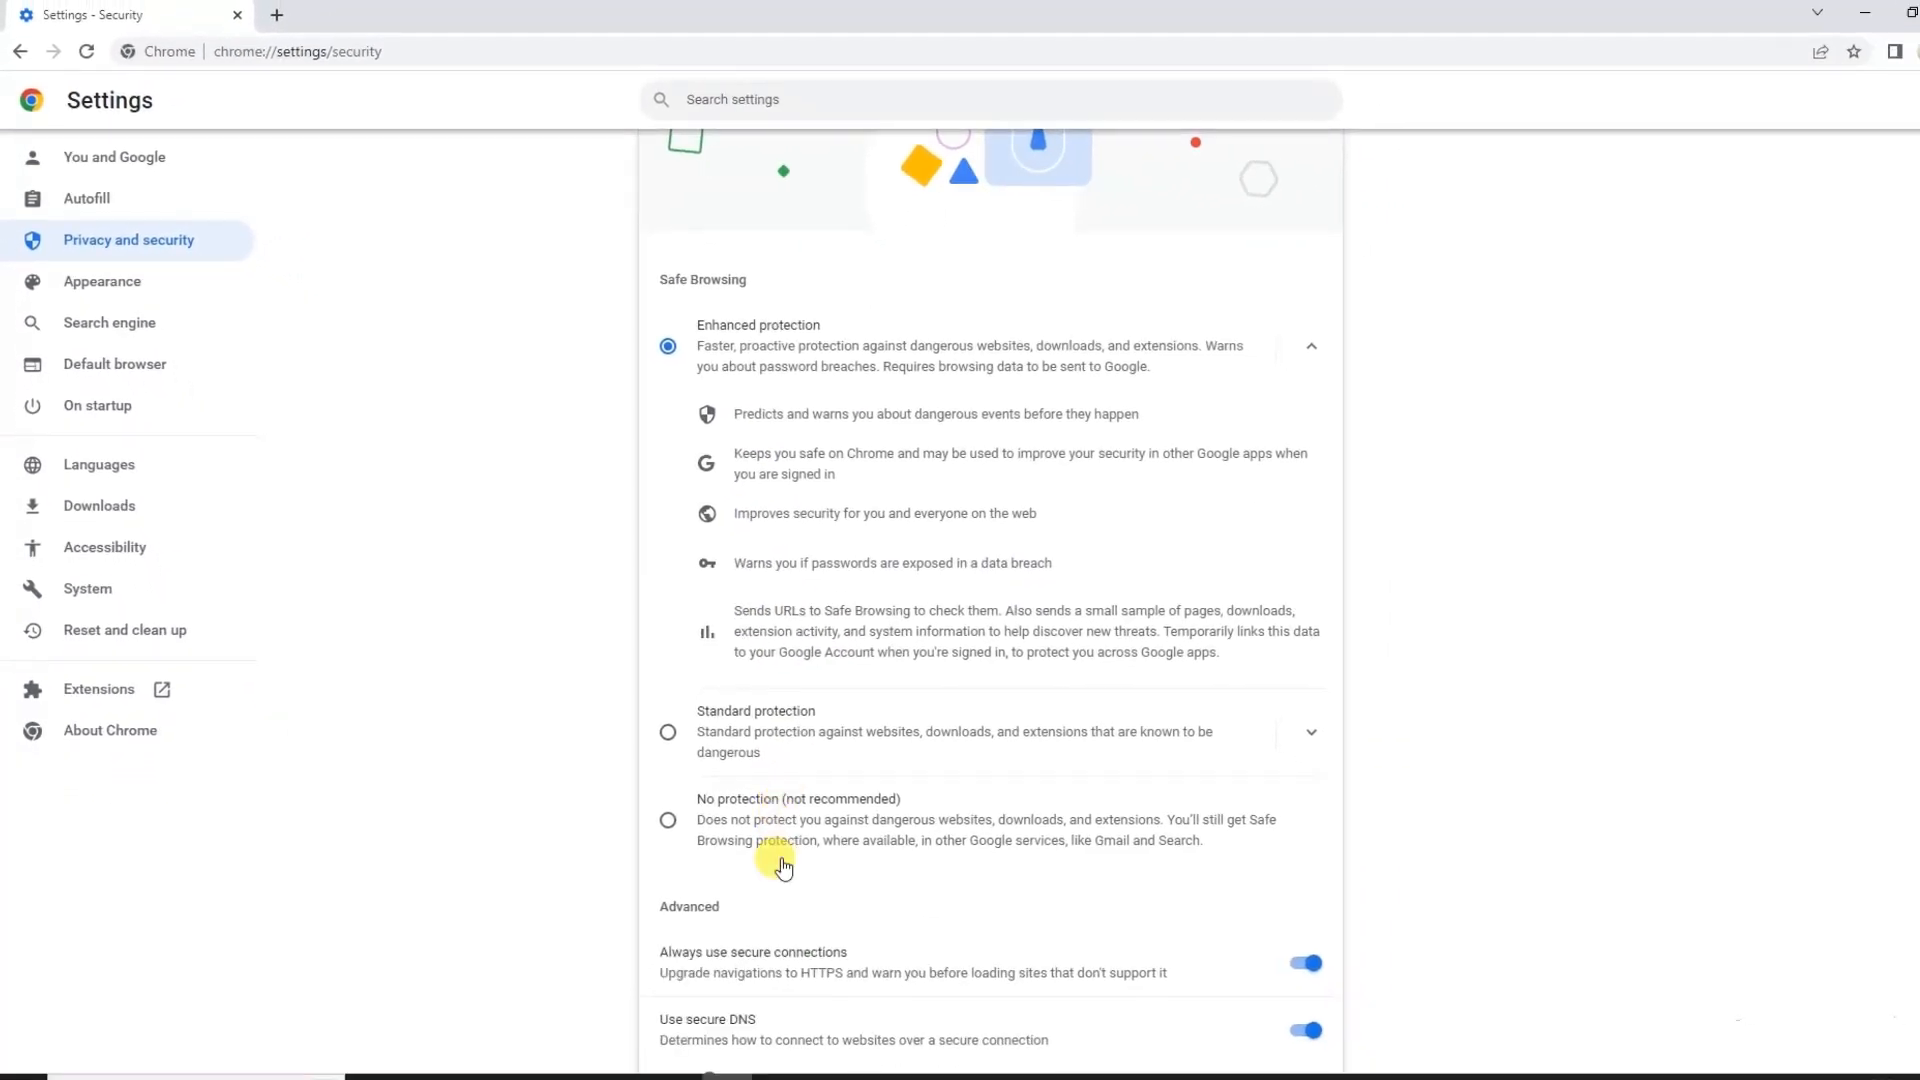
{"action": "mouse_move", "coordinate": [750, 806]}
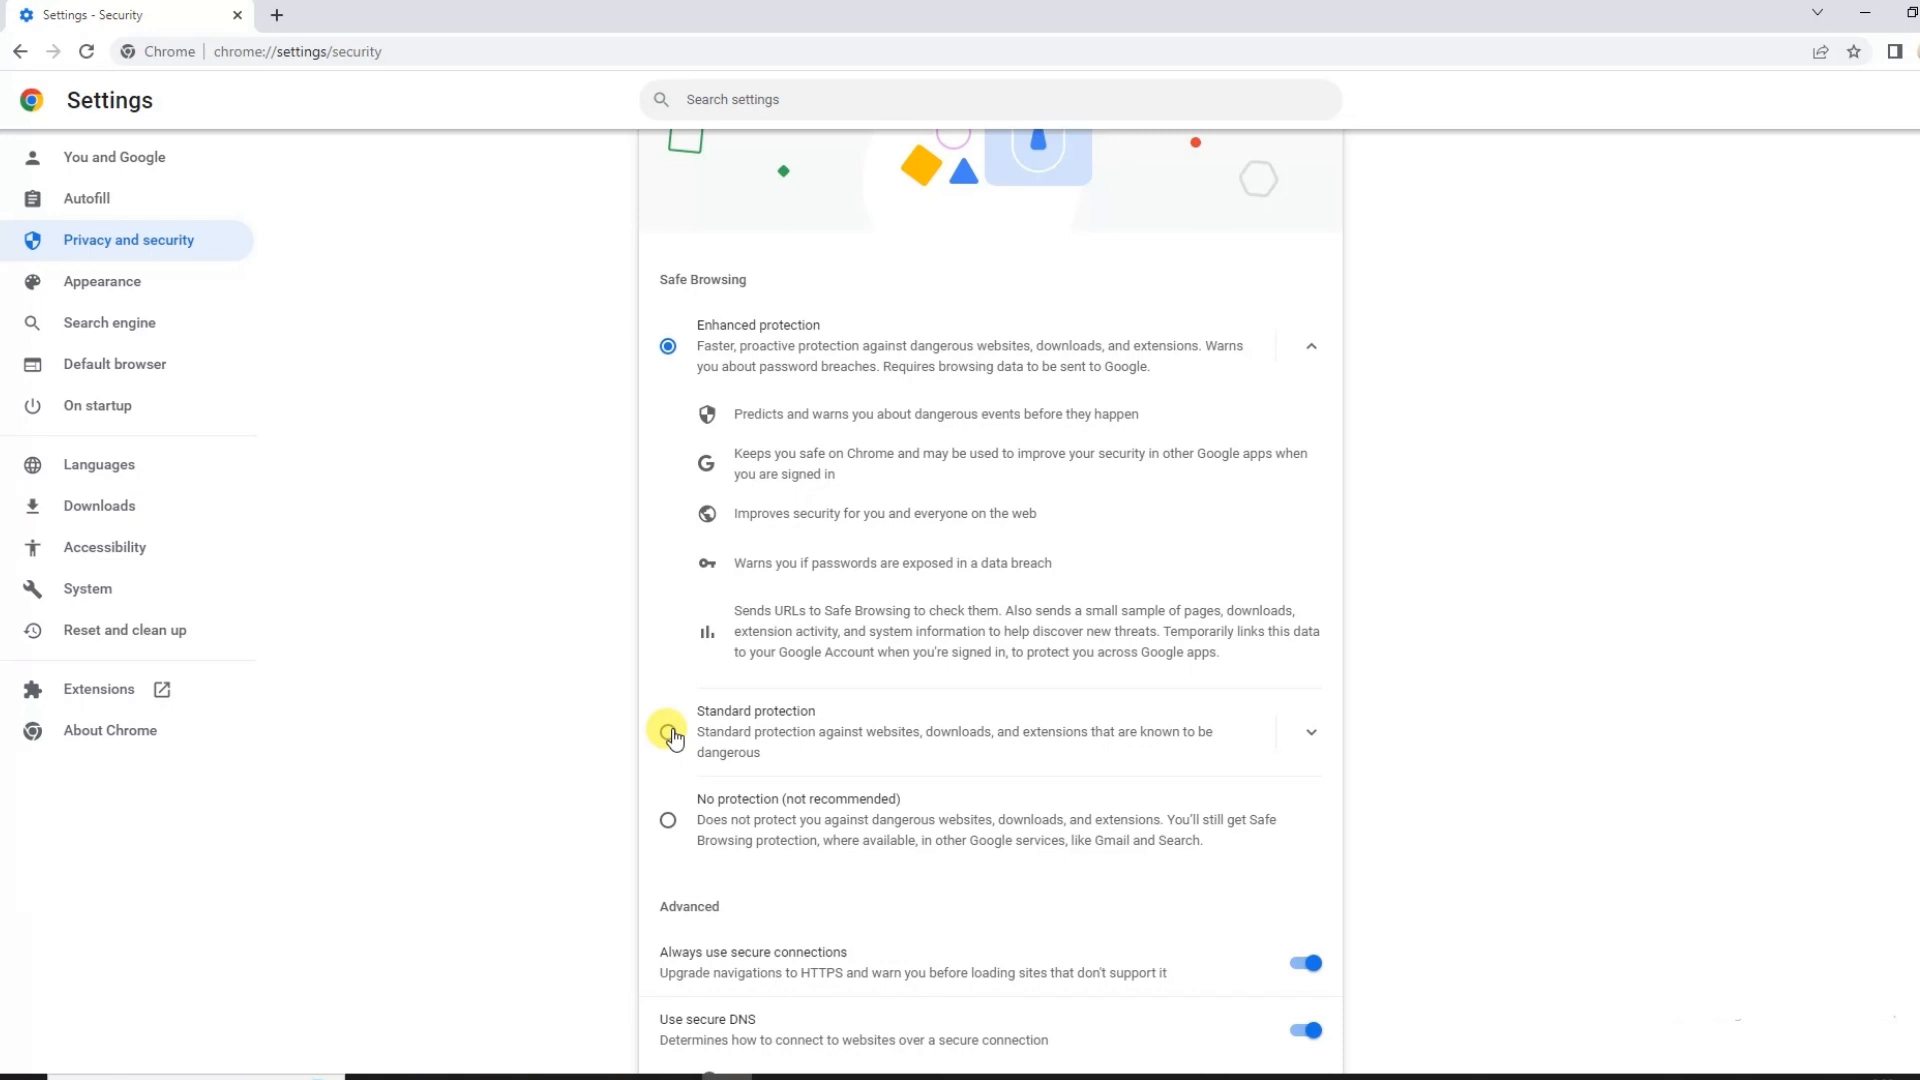
Step: Select Enhanced protection for Safe Browsing and bring the Advanced secure DNS options into view
{"action": "left_click", "coordinate": [668, 346]}
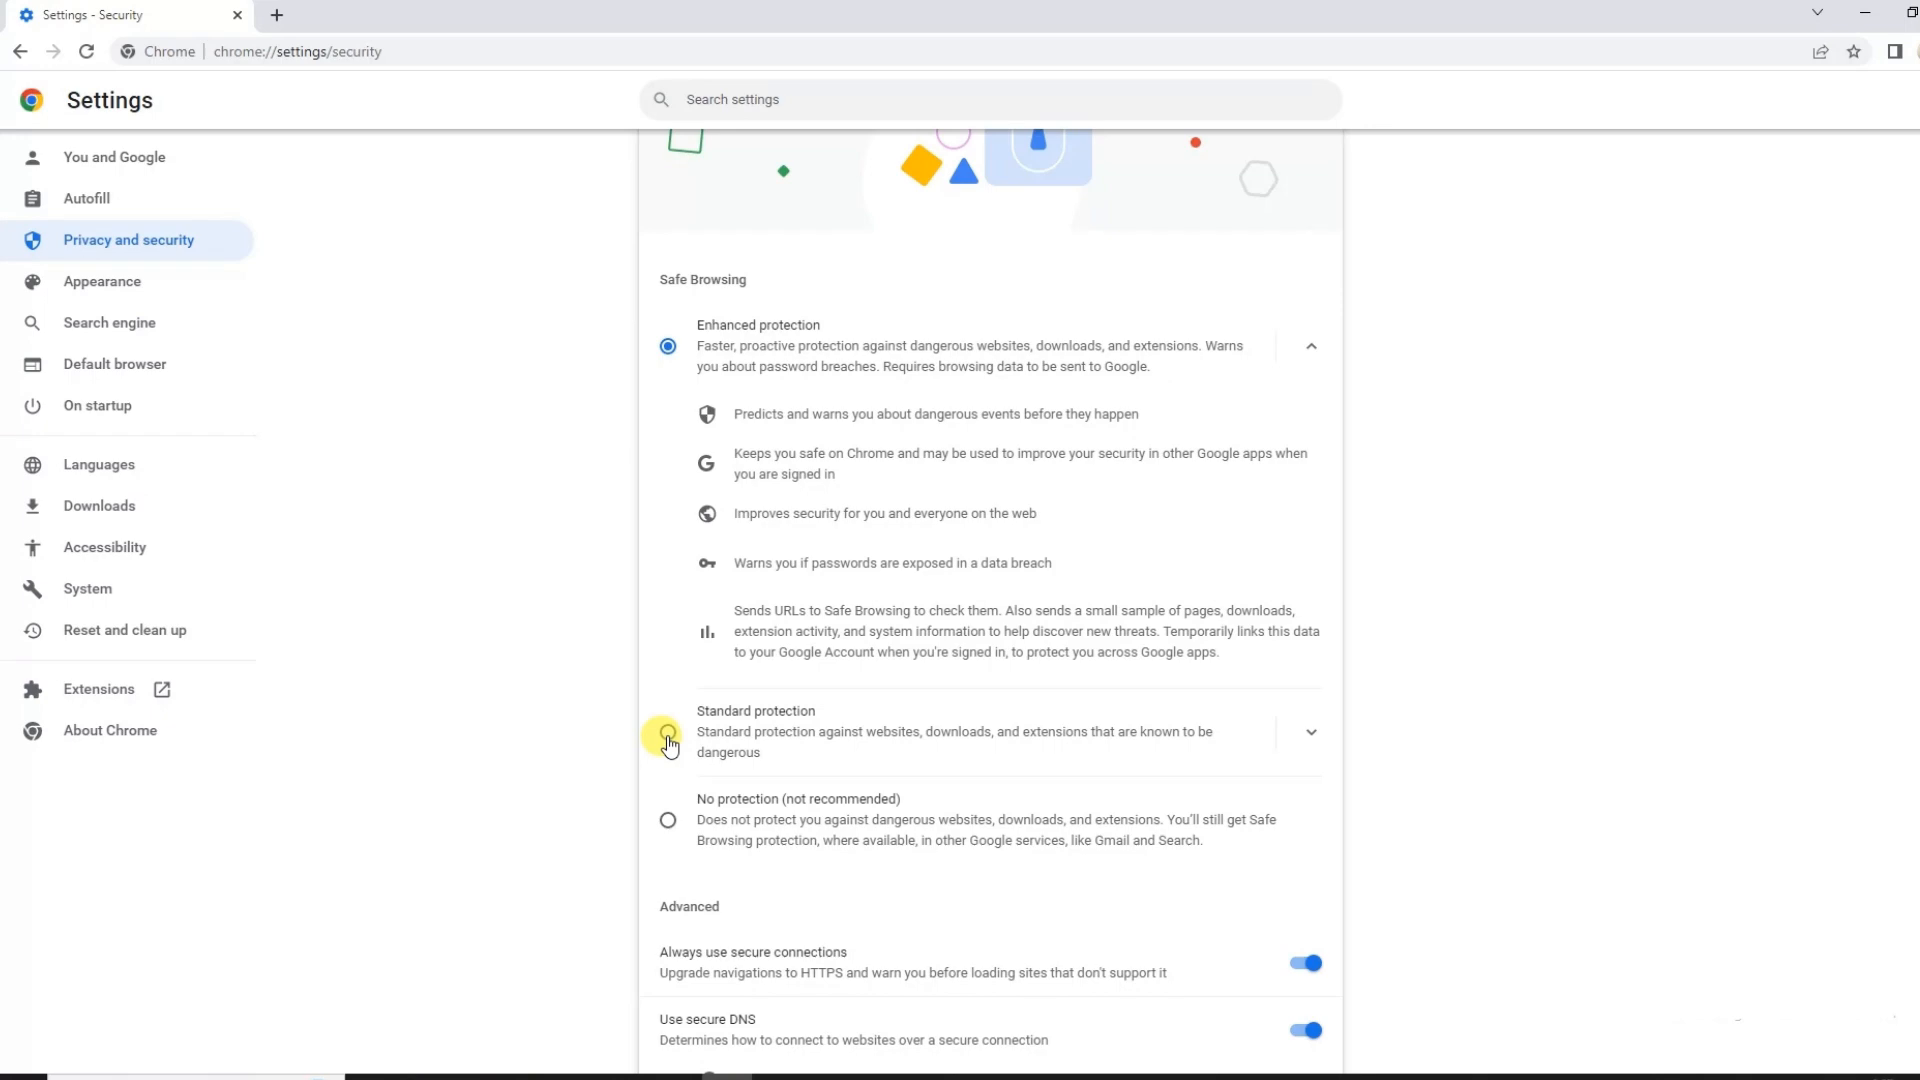
{"action": "left_click", "coordinate": [668, 346]}
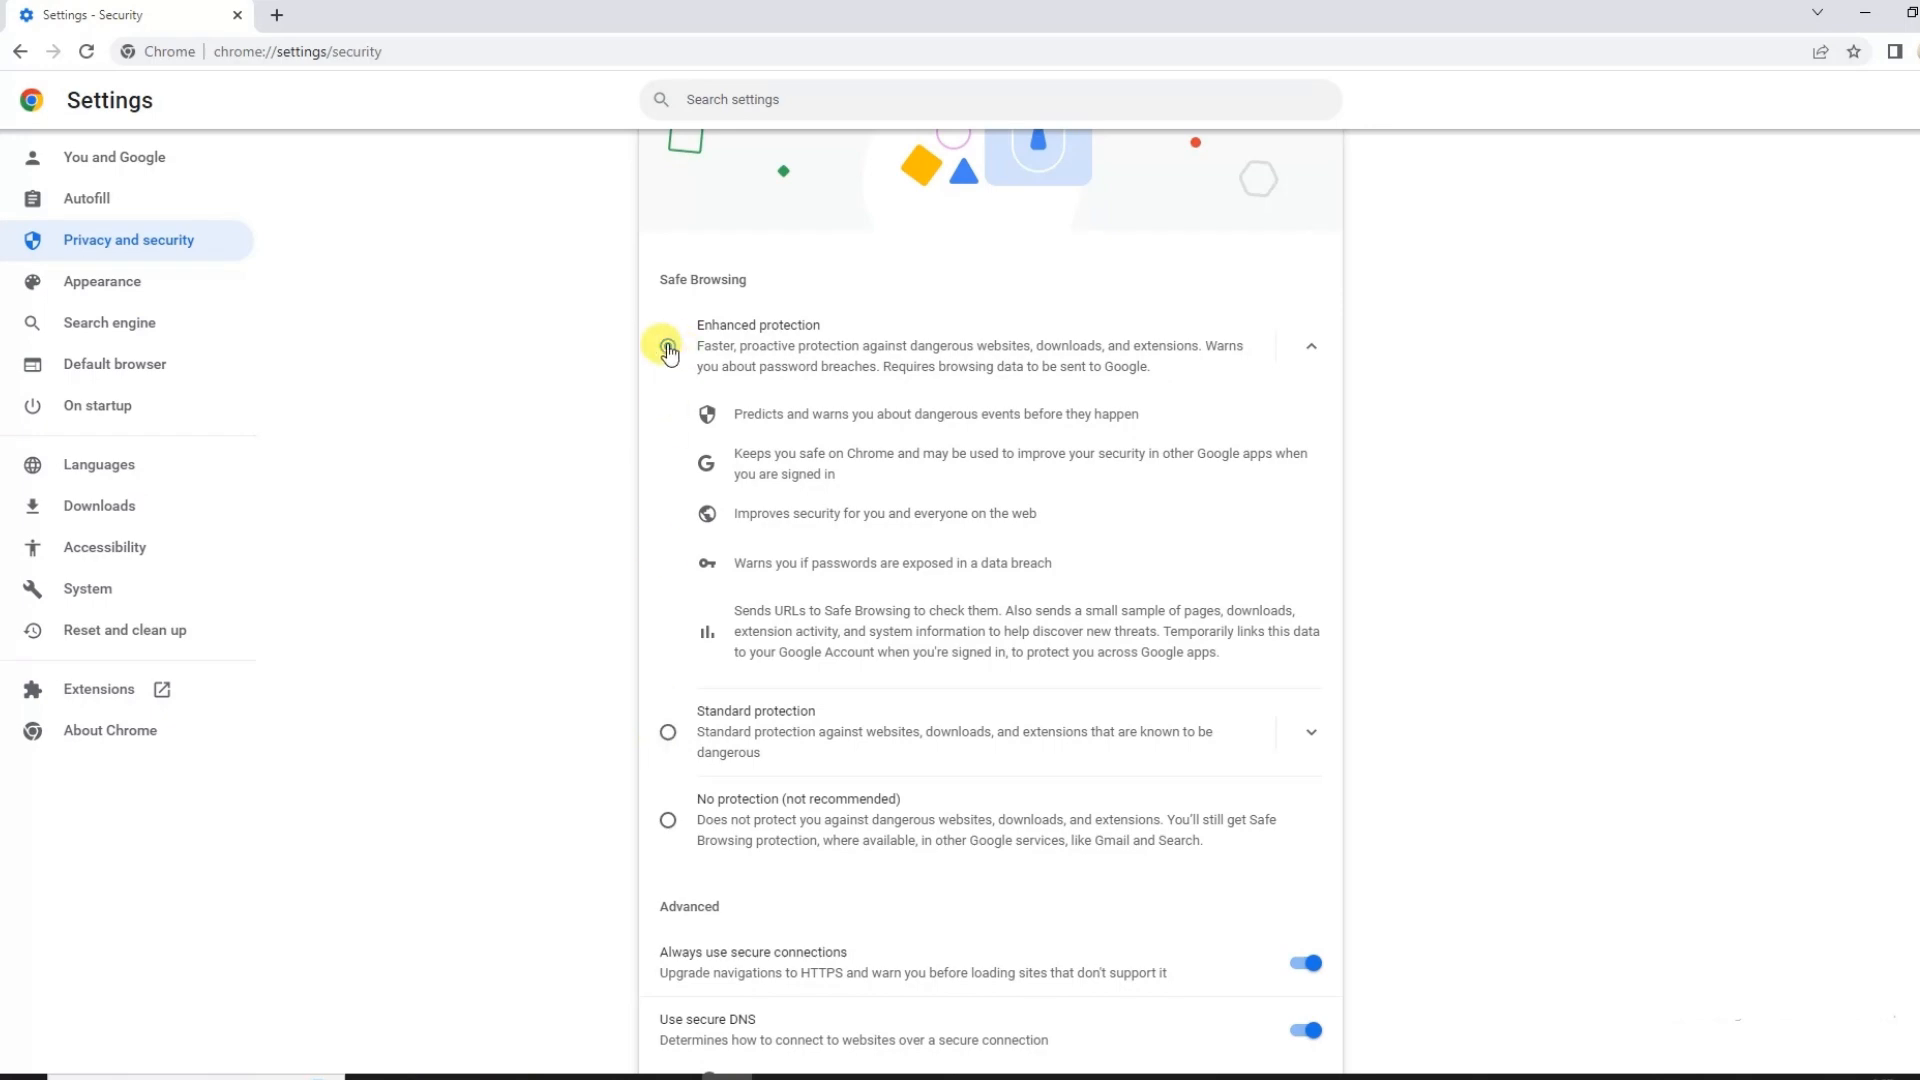
{"action": "scroll", "scroll_direction": "down", "scroll_amount": 3}
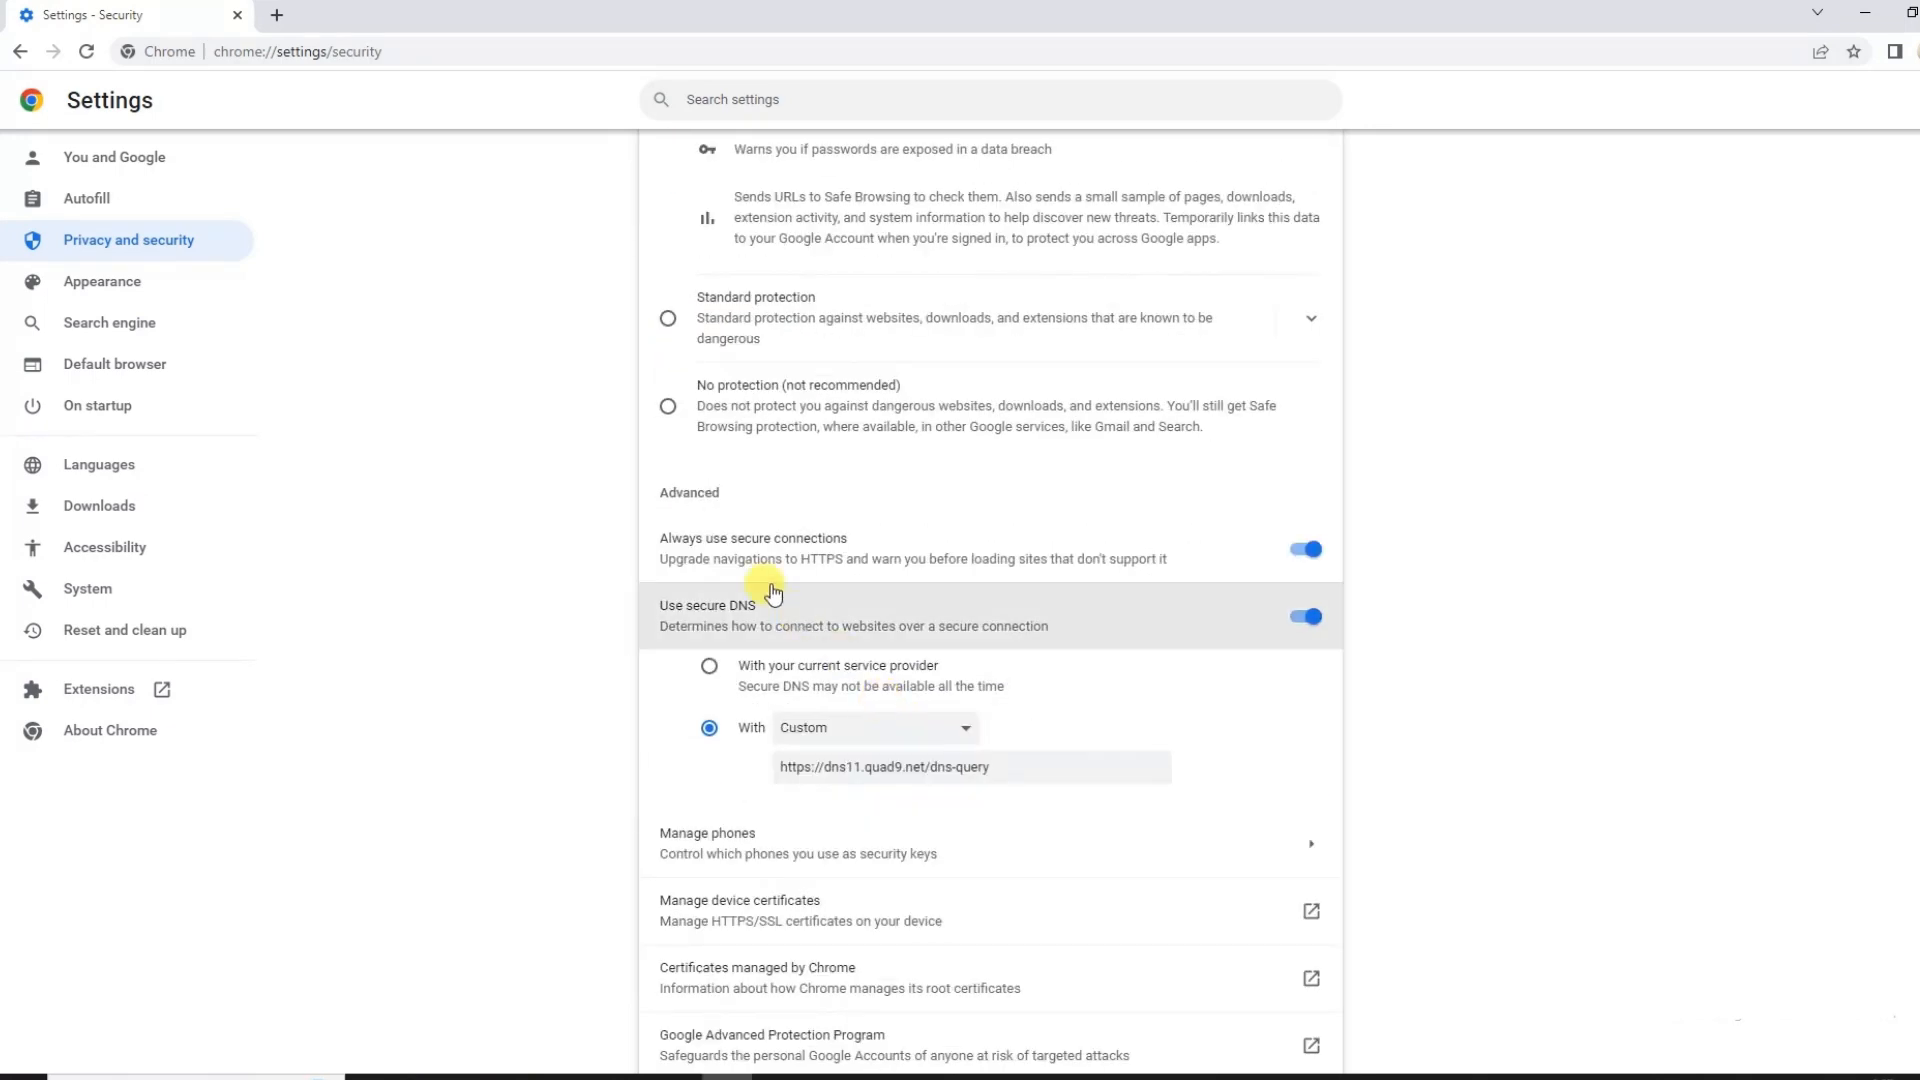
{"action": "mouse_move", "coordinate": [1010, 570]}
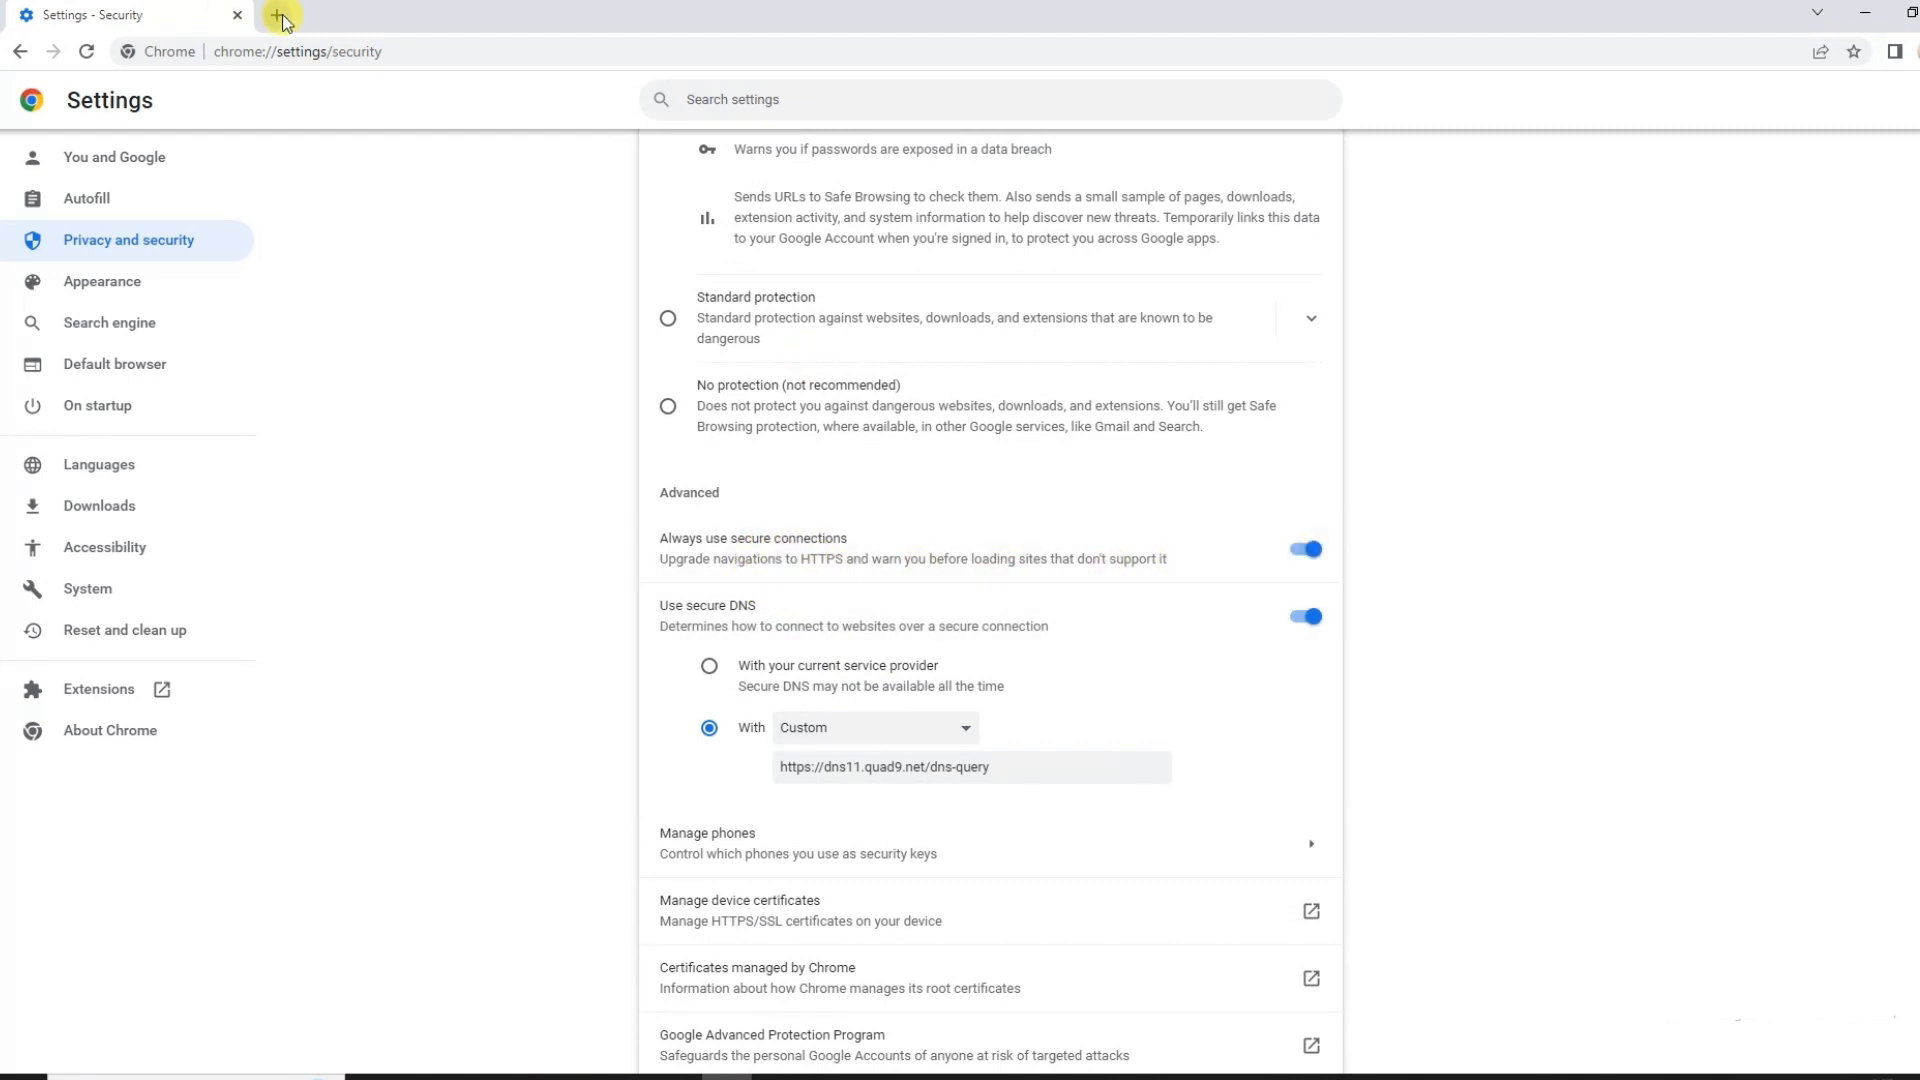
{"action": "mouse_move", "coordinate": [822, 567]}
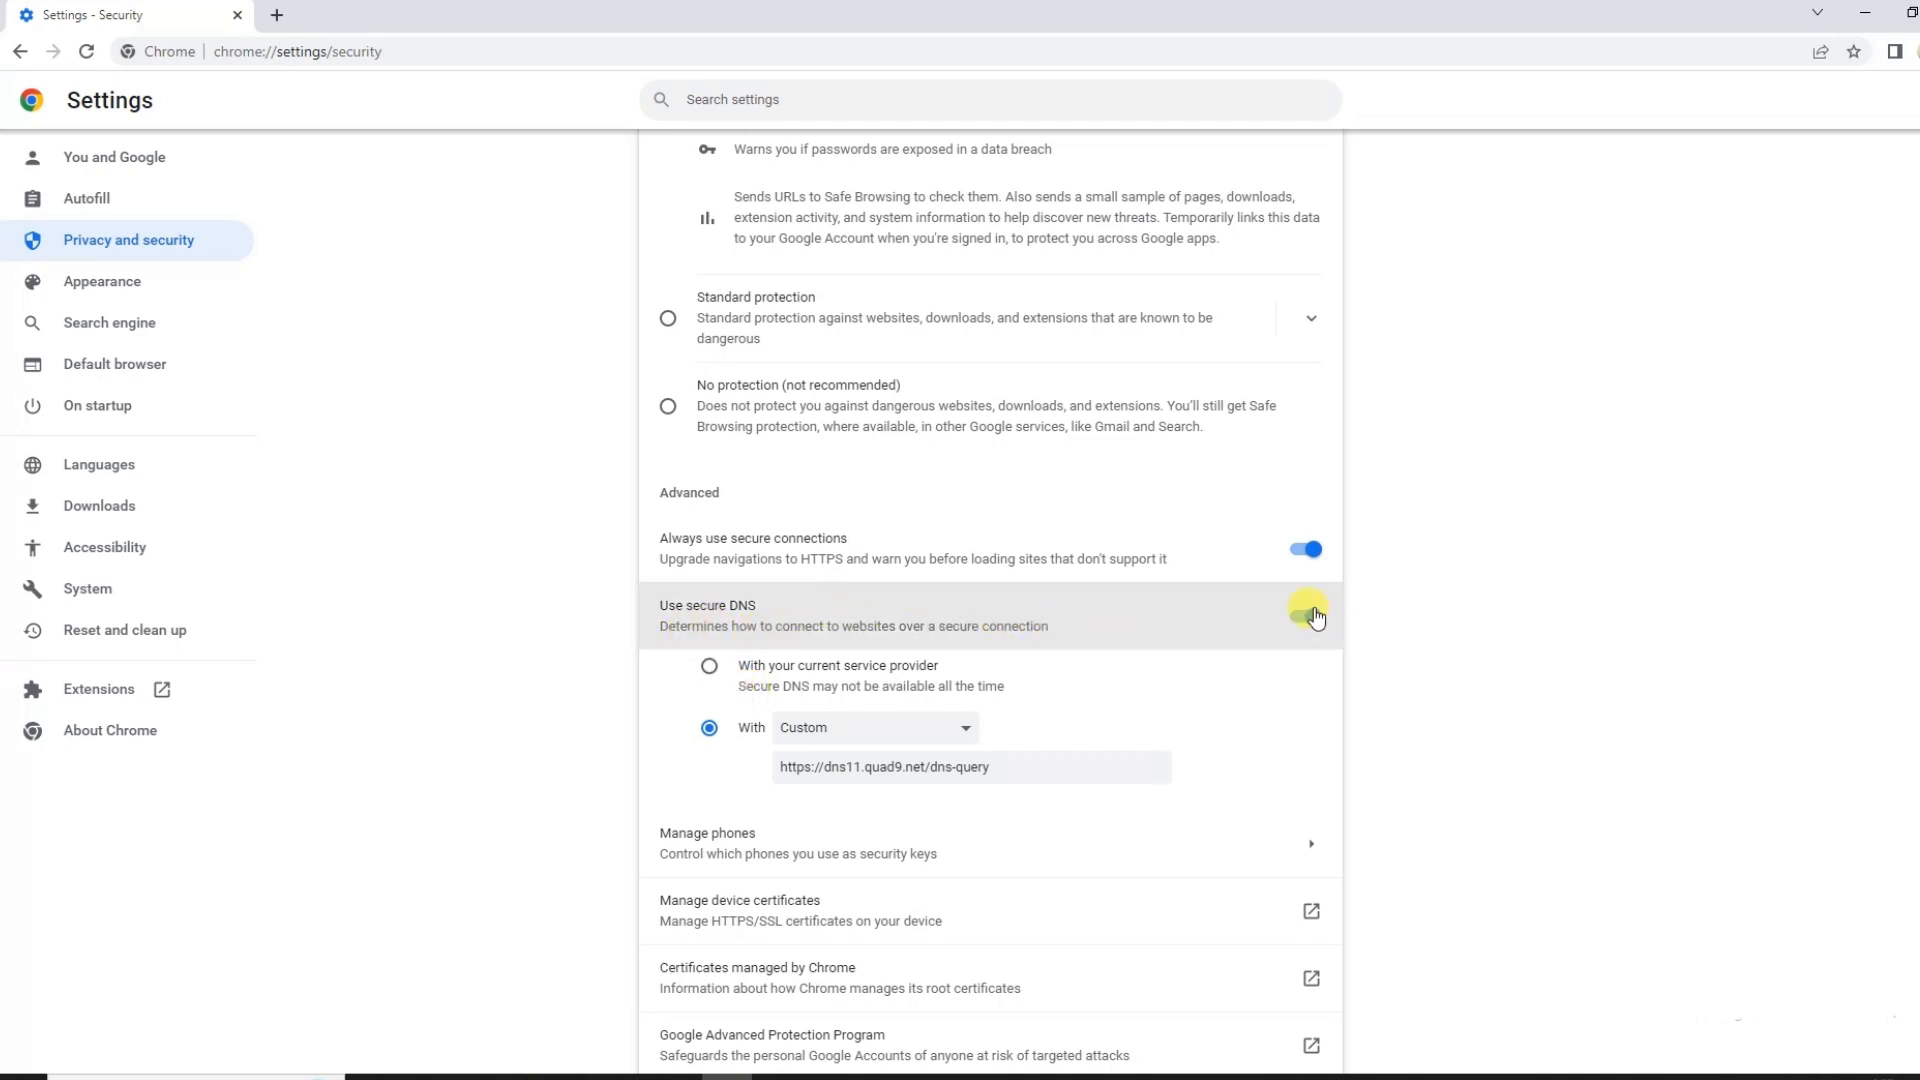
{"action": "left_click", "coordinate": [1302, 614]}
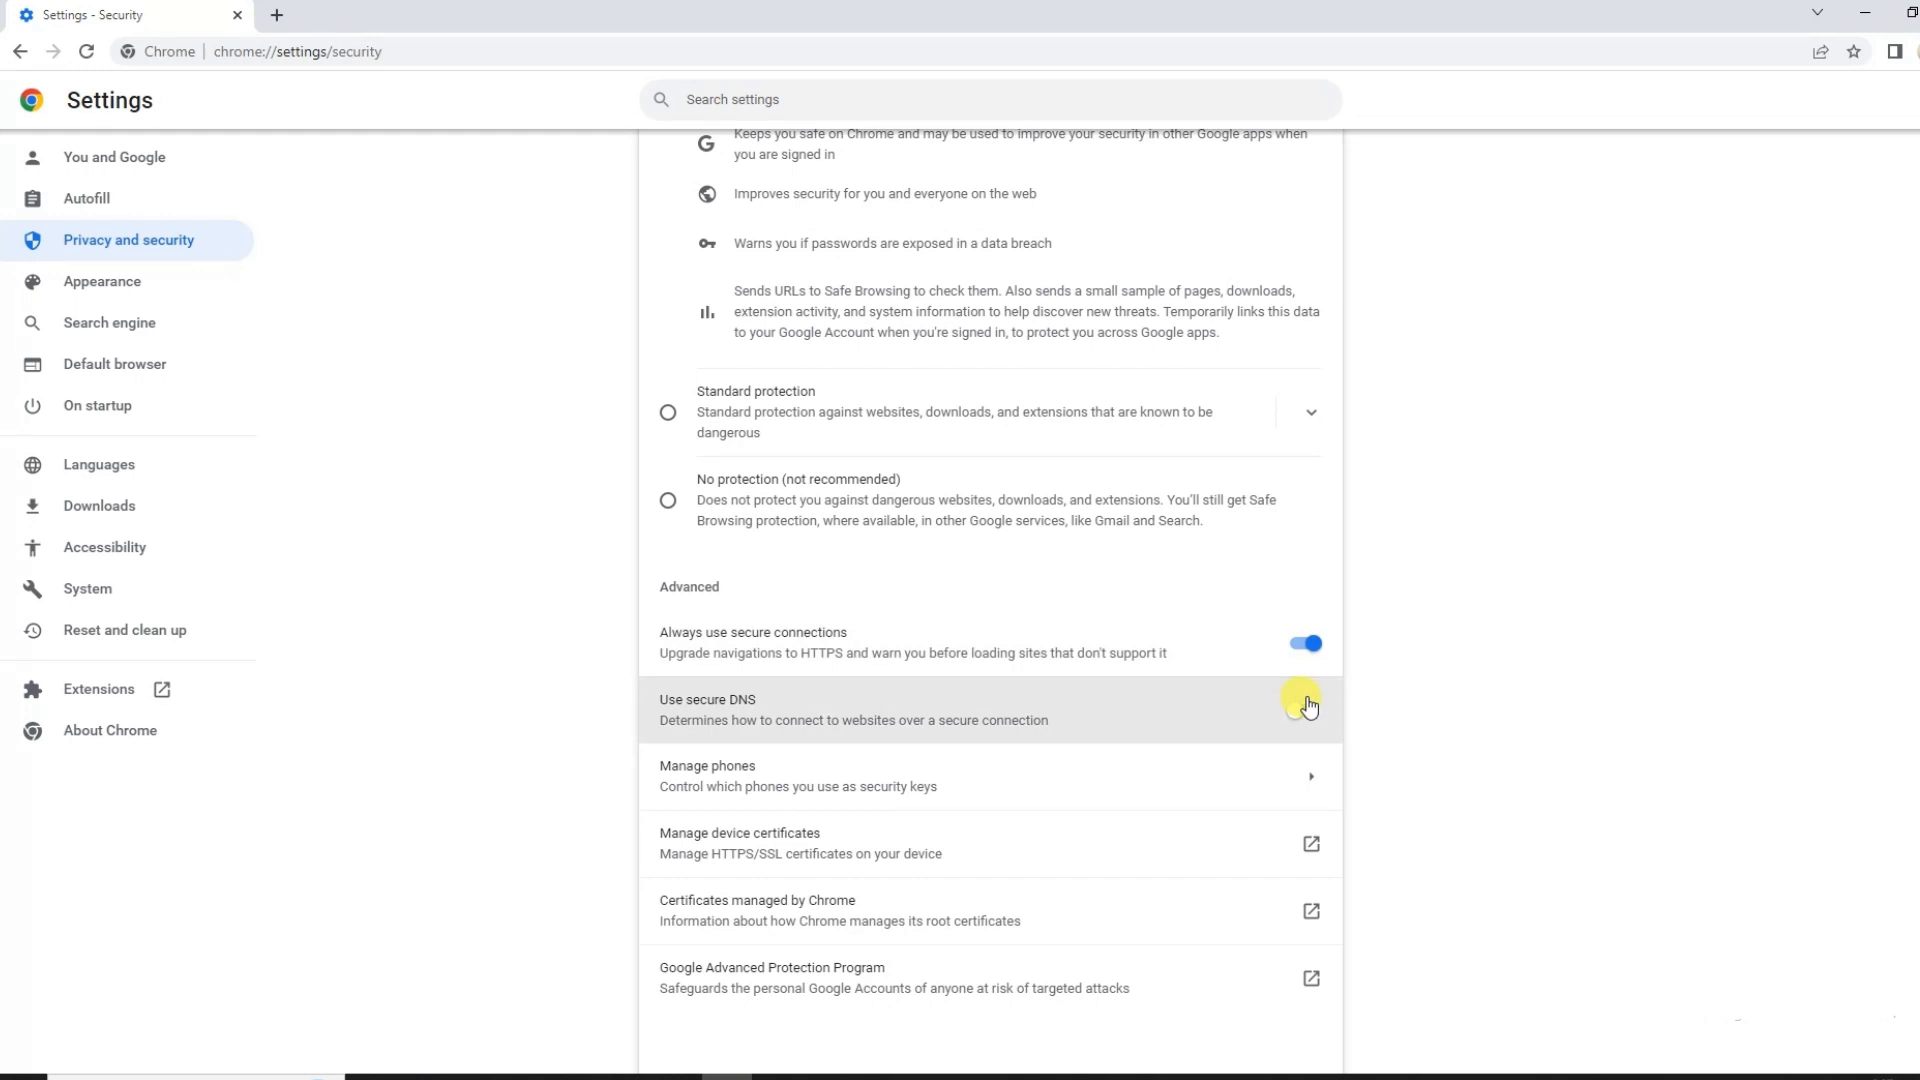
{"action": "left_click", "coordinate": [1302, 708]}
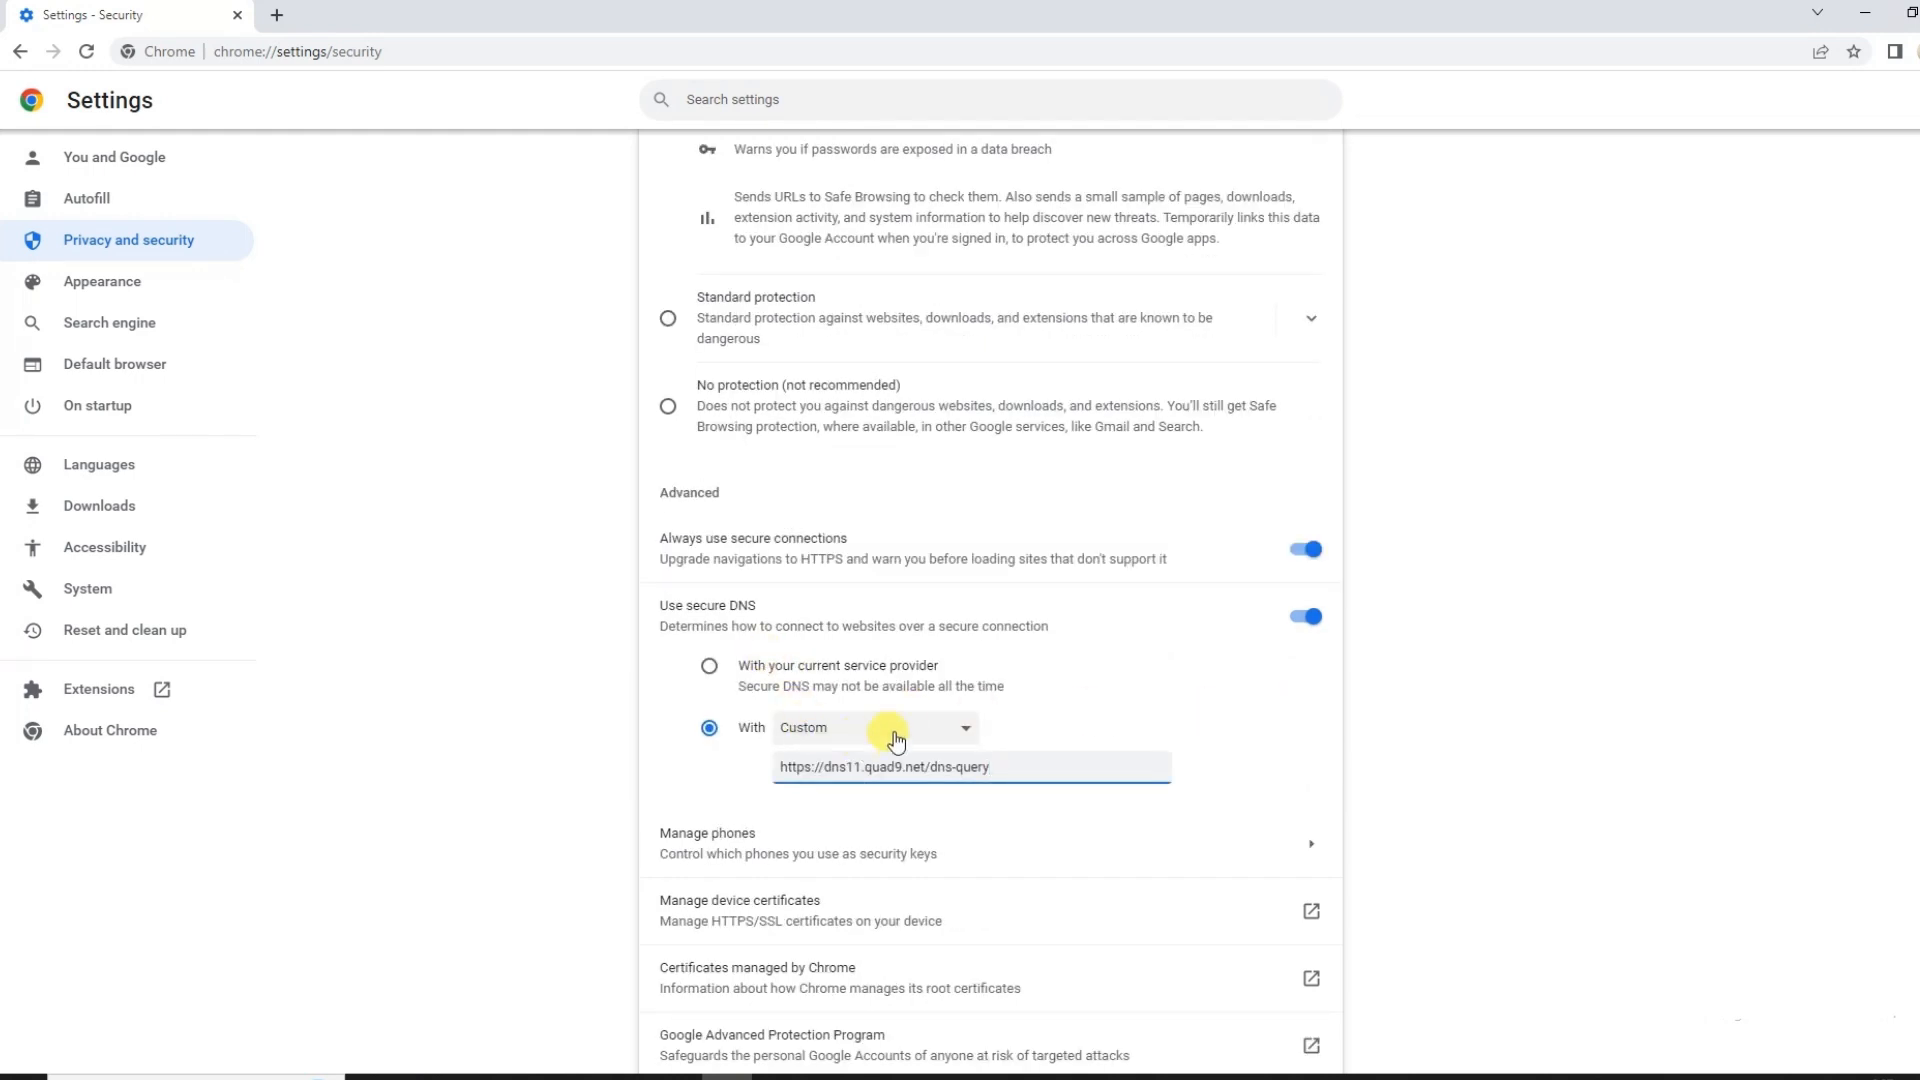
{"action": "mouse_move", "coordinate": [936, 746]}
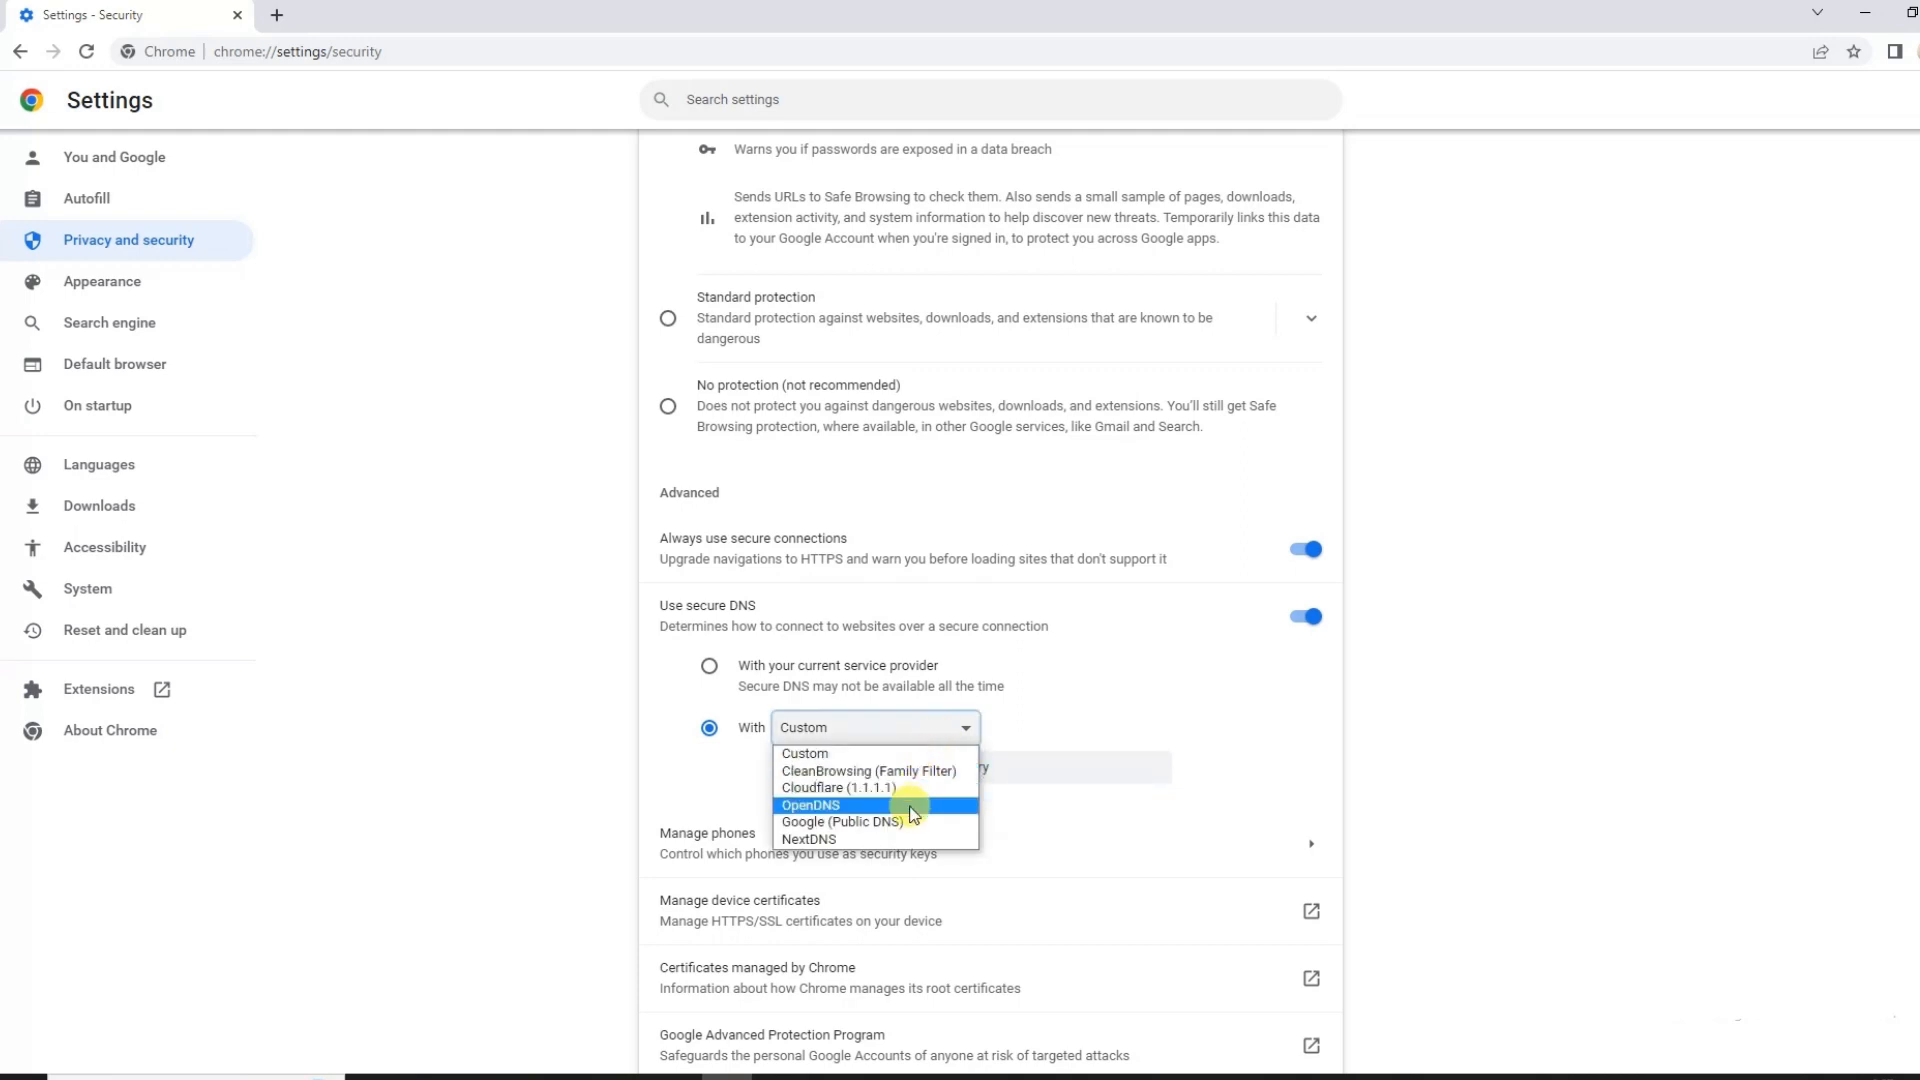
{"action": "mouse_move", "coordinate": [900, 822]}
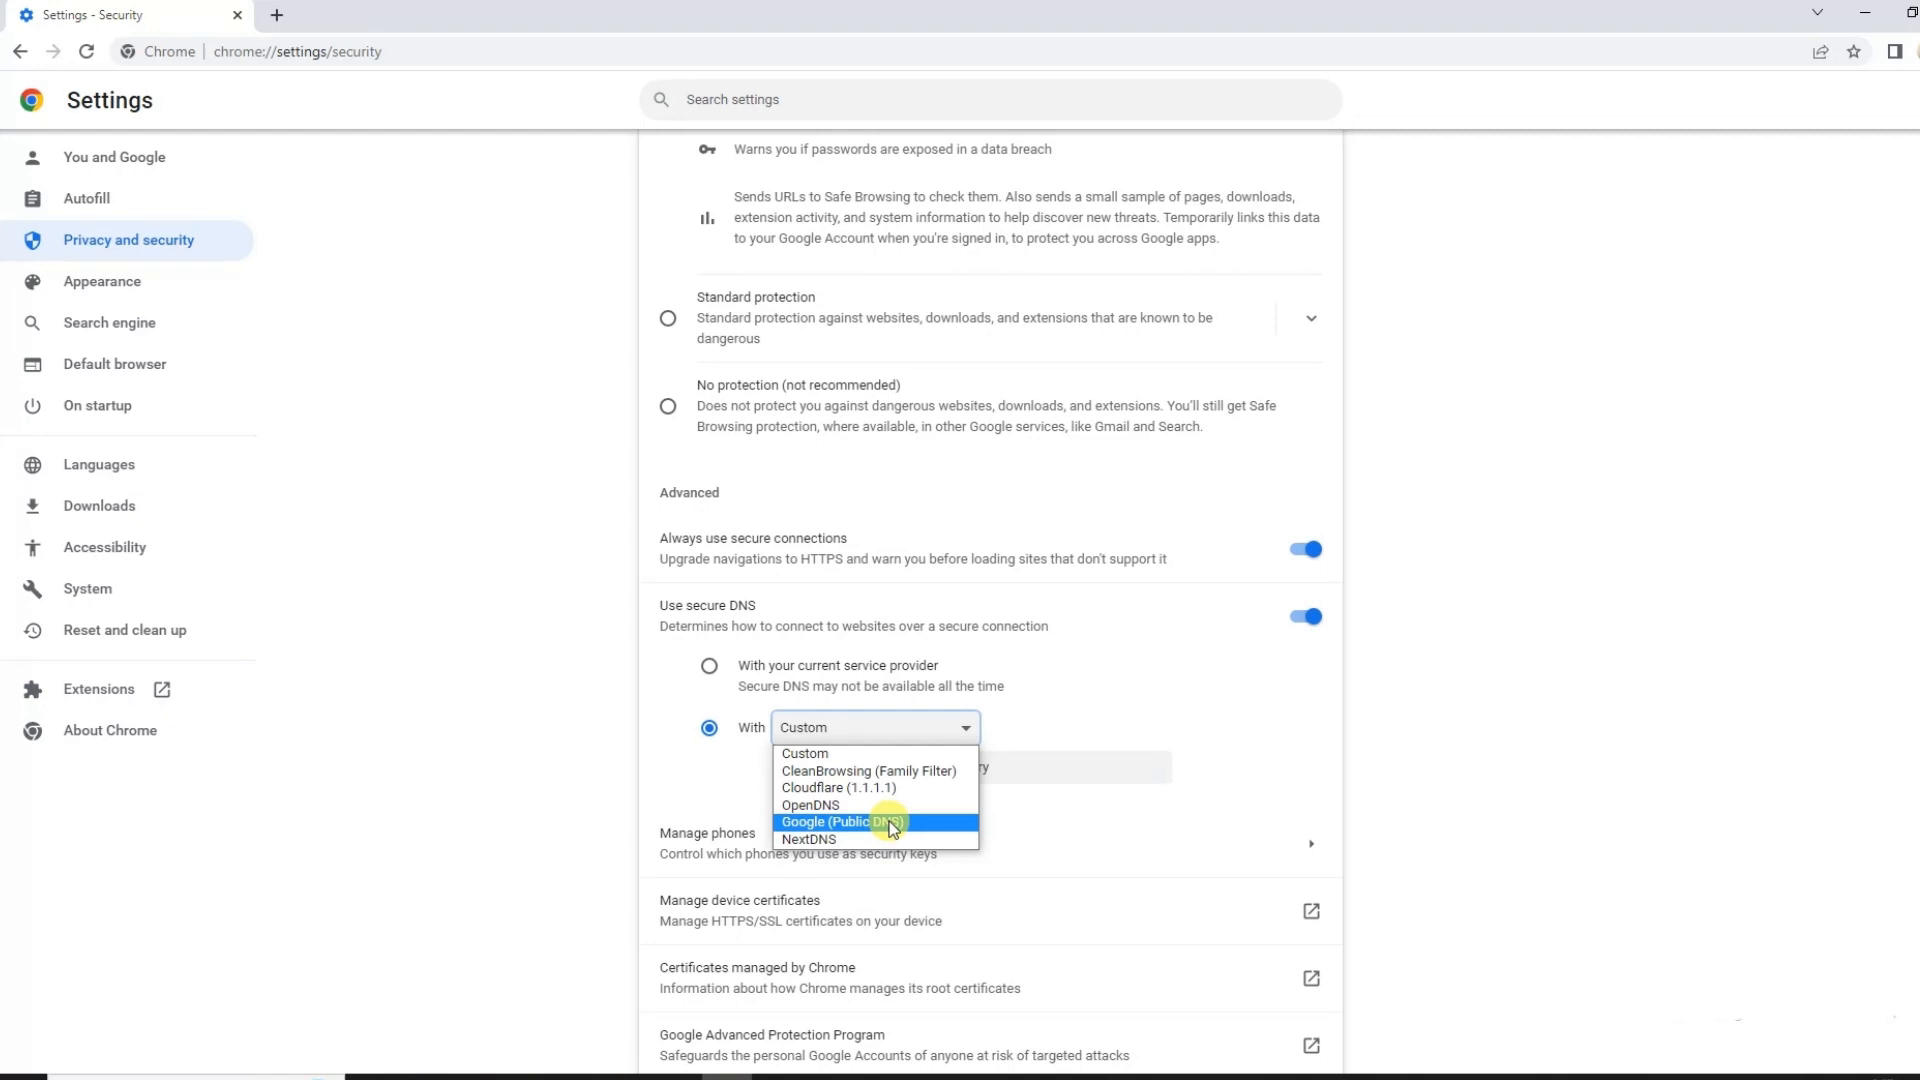
Step: Switch the secure DNS provider from custom Quad9 to Google (Public DNS)
{"action": "left_click", "coordinate": [842, 822]}
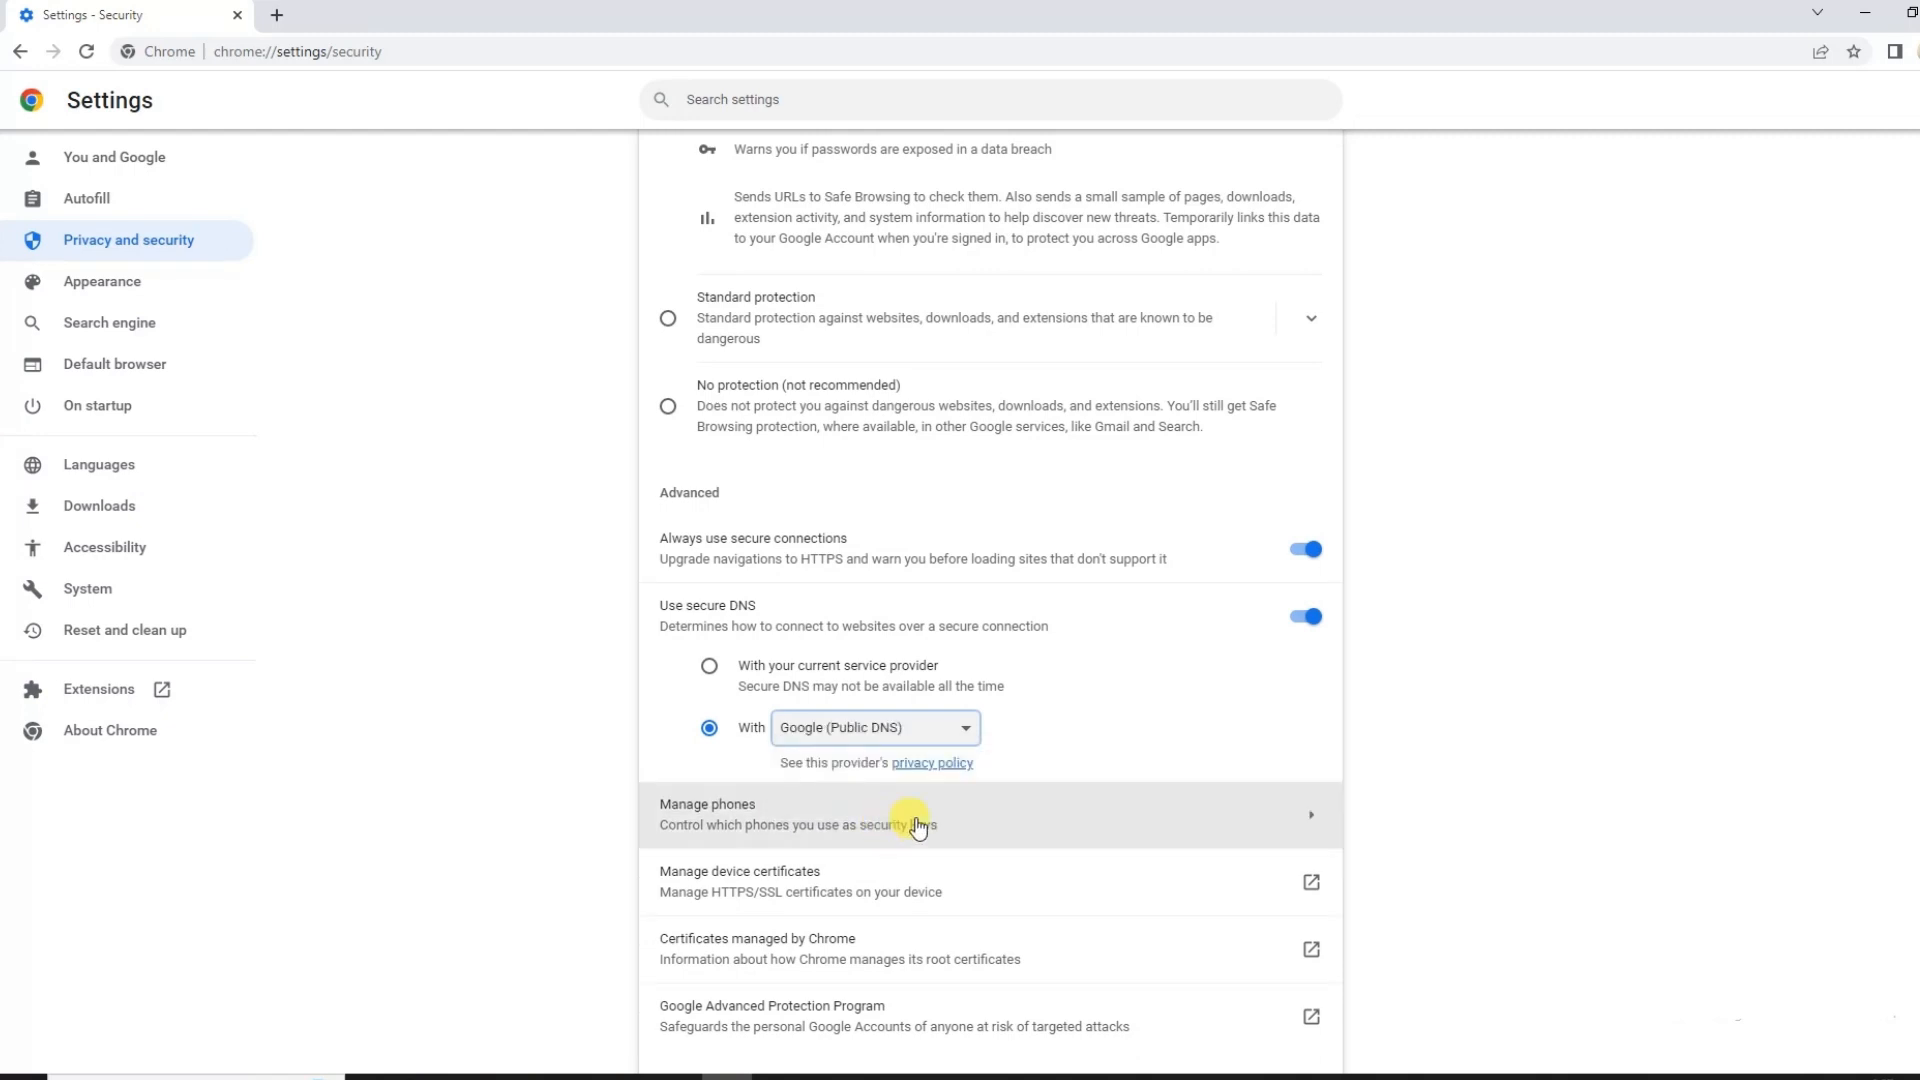